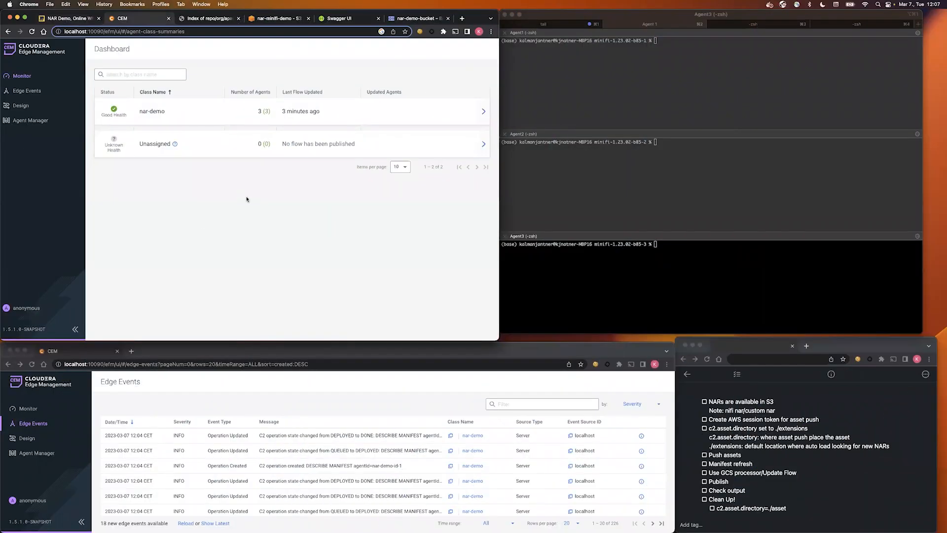
mouse_move(159, 115)
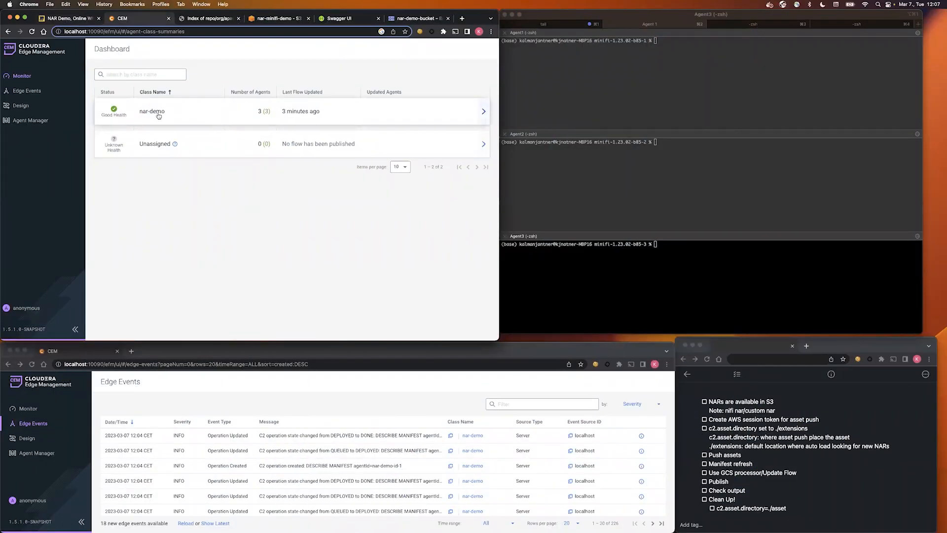
mouse_move(261, 118)
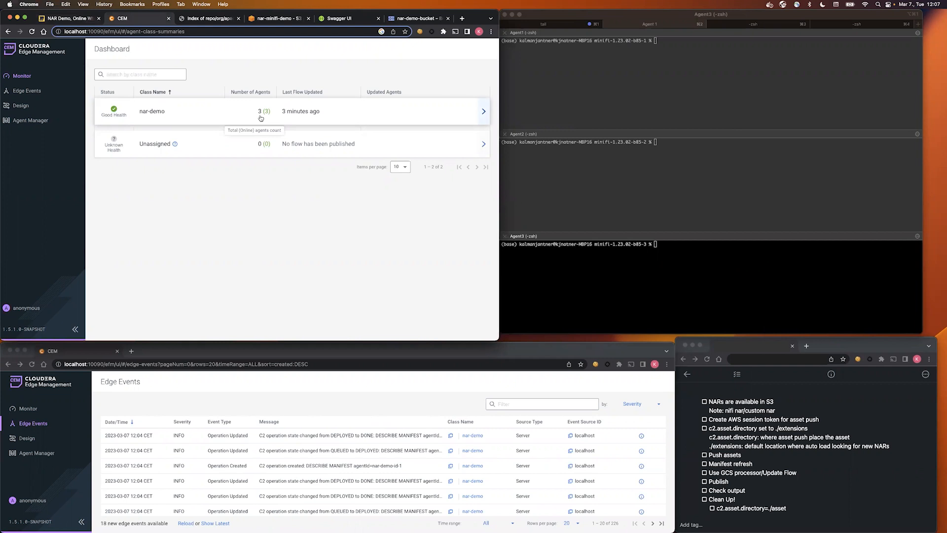
mouse_move(228, 295)
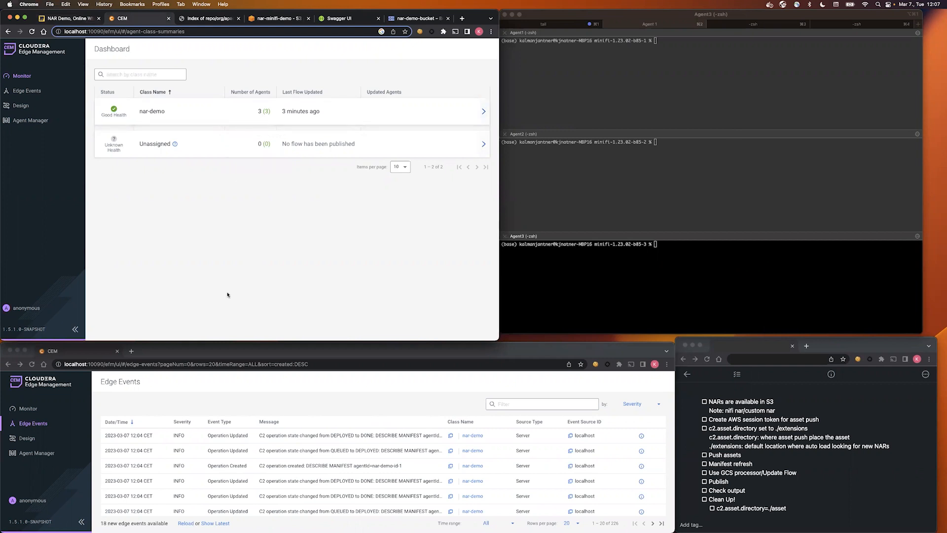
mouse_move(142, 390)
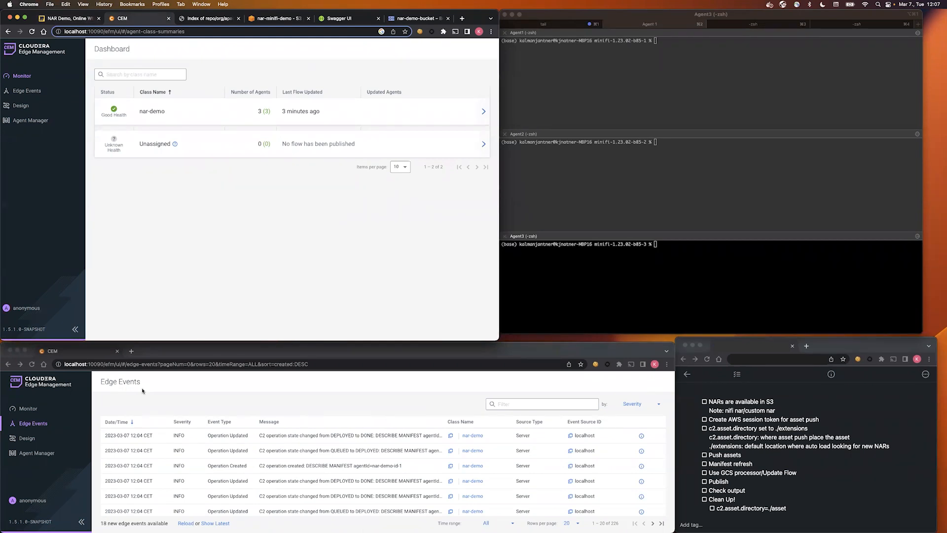
Step: Open the nar-demo flow and inspect the UpdateAttribute and AttributesToJSON processor properties
click(579, 187)
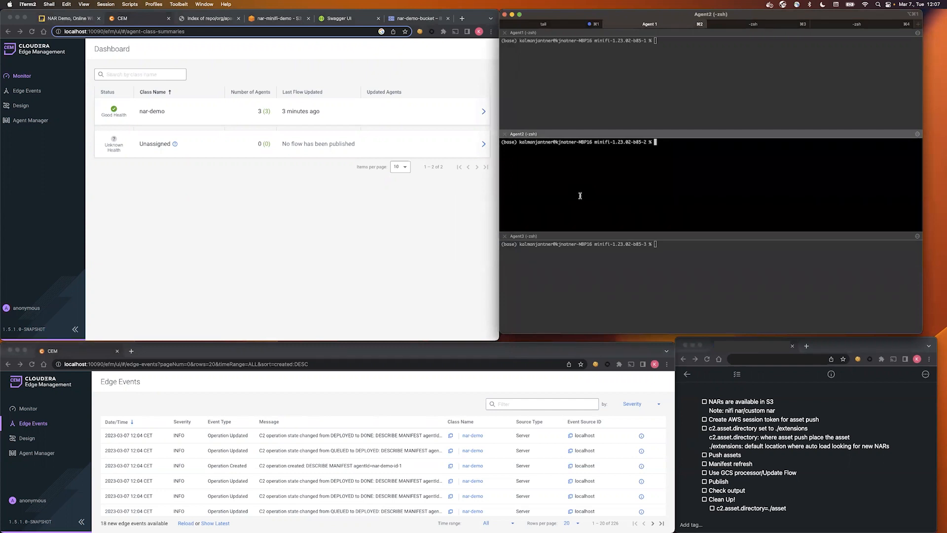
mouse_move(700, 238)
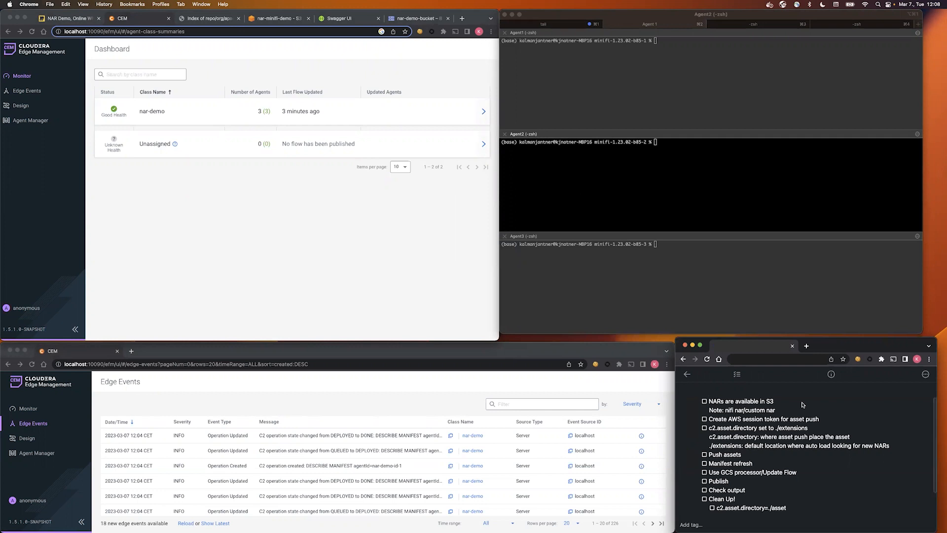
mouse_move(224, 220)
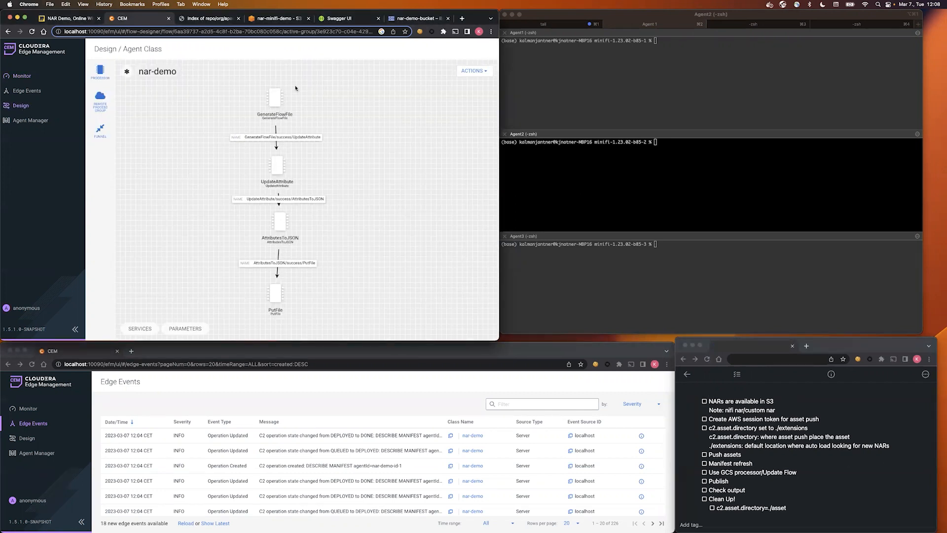
double_click(276, 165)
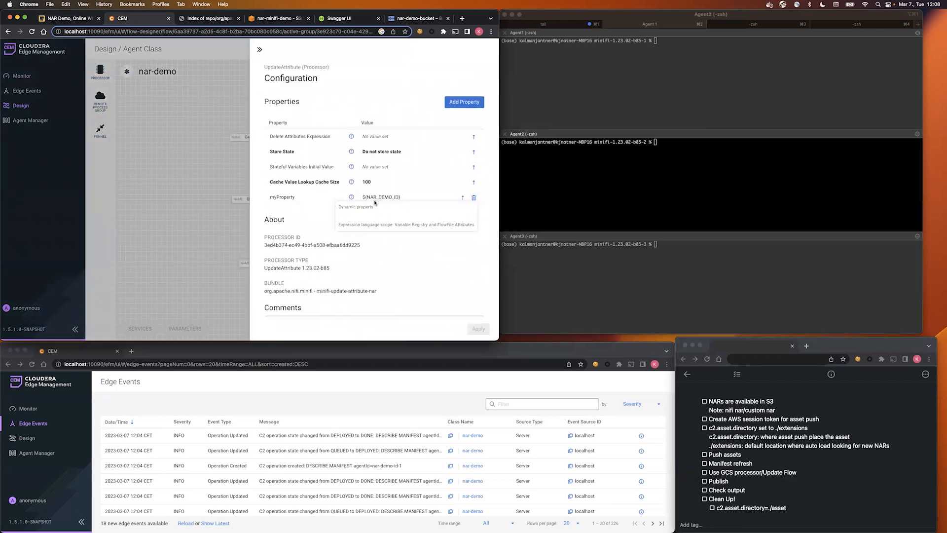
mouse_move(375, 202)
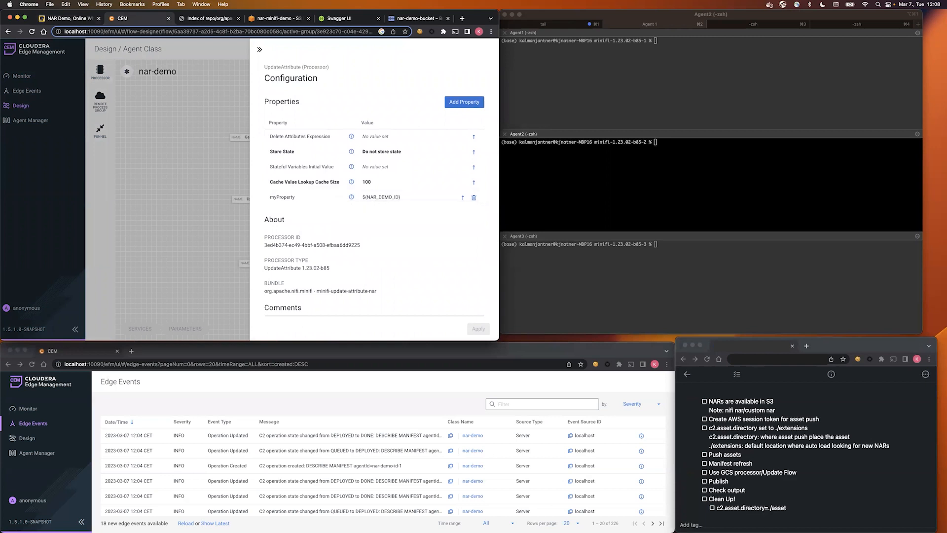
mouse_move(739, 95)
text(cat bin/minifi.sh | grep DEMO)
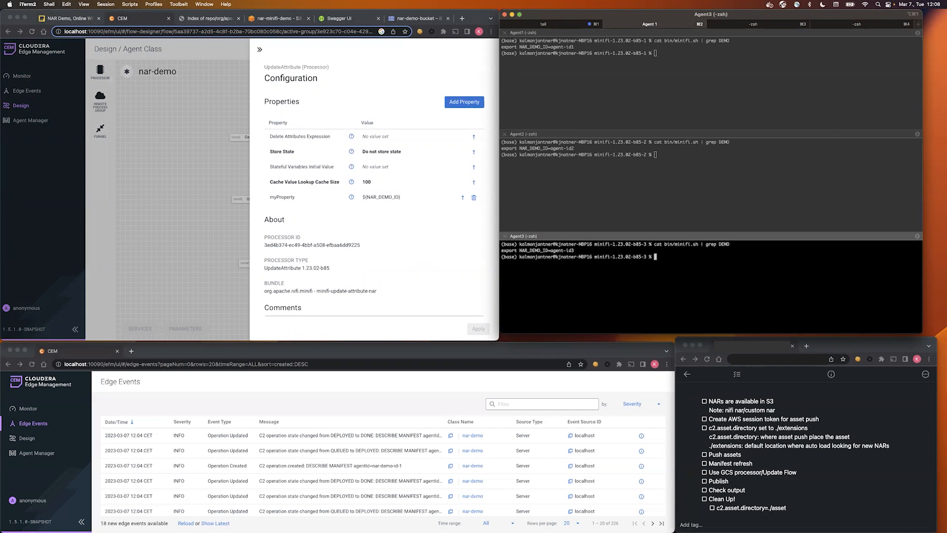
mouse_move(749, 271)
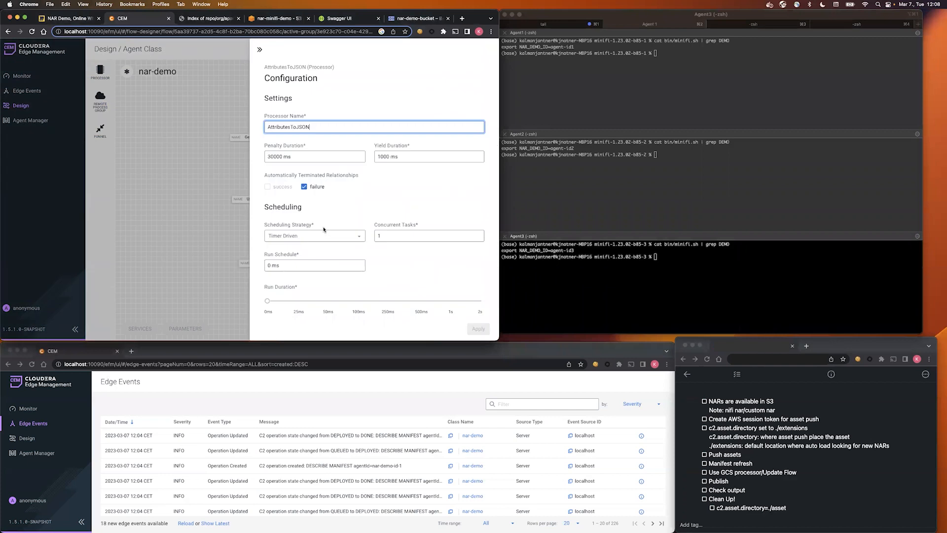
scroll(down, 3)
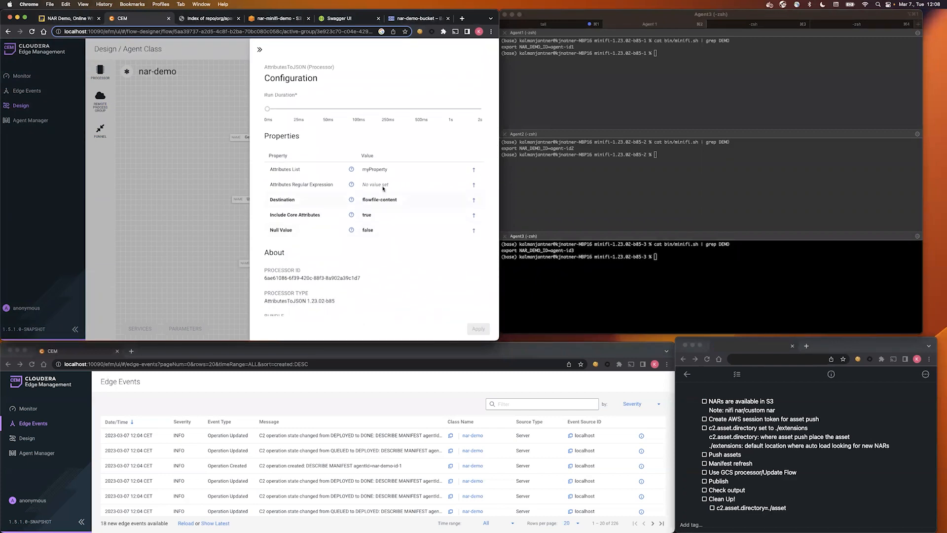
click(259, 50)
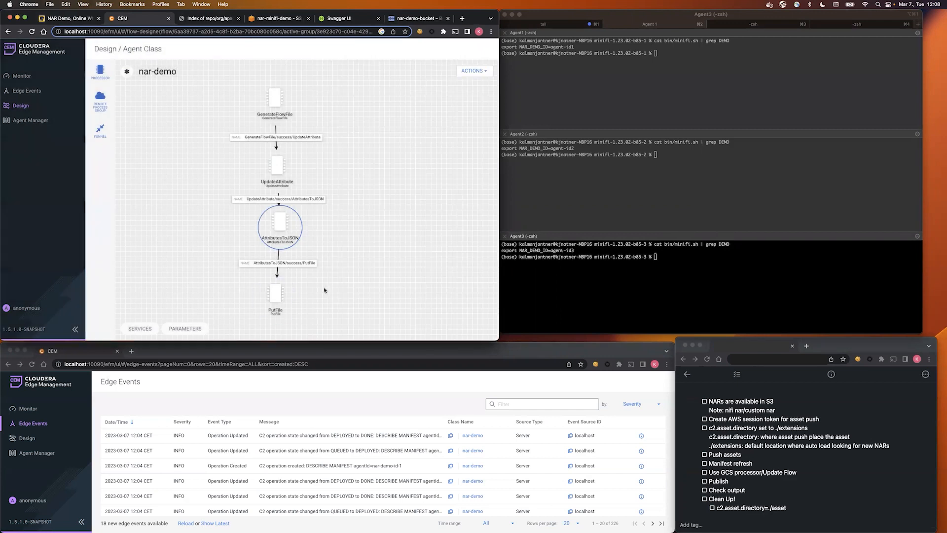
click(274, 293)
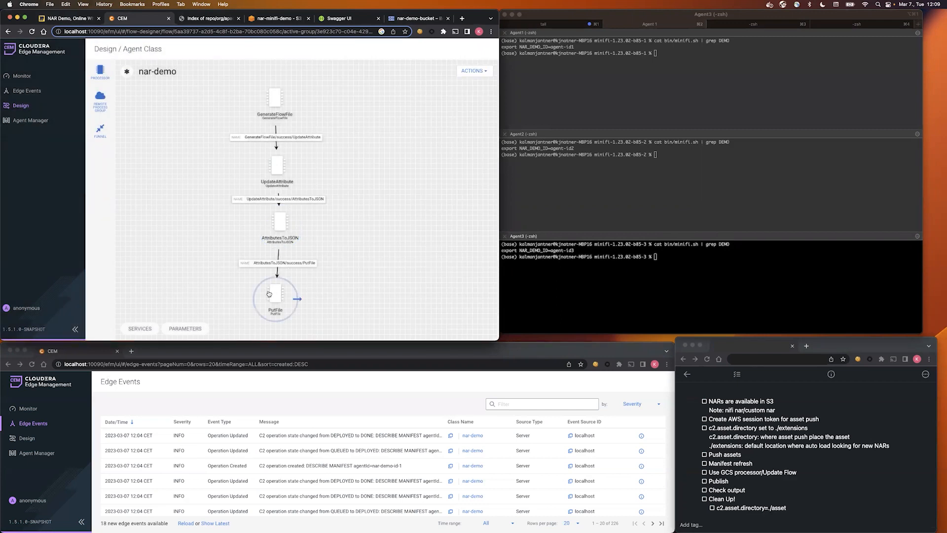
click(473, 70)
text(cat flow-file-contents/82c981de-4dd1-4184-9b16-d36ec3ef25e0)
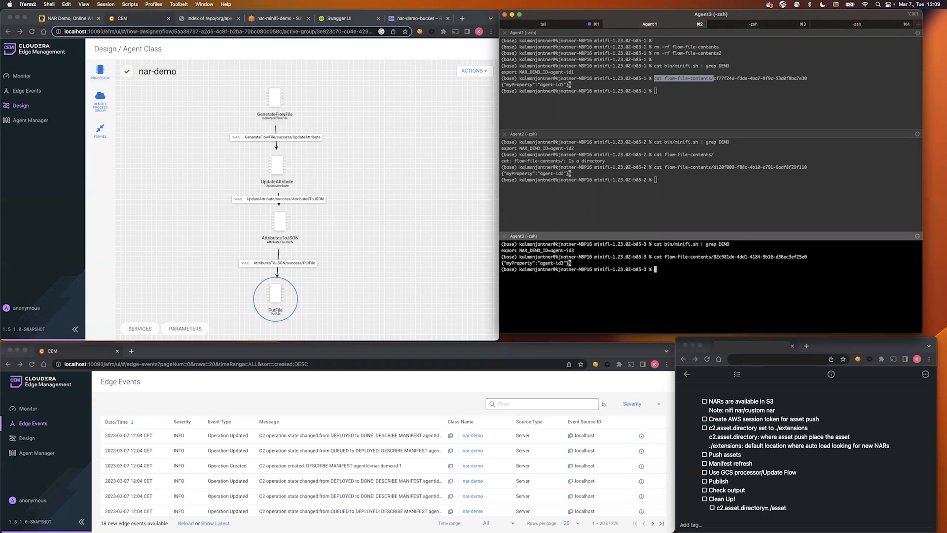
mouse_move(699, 293)
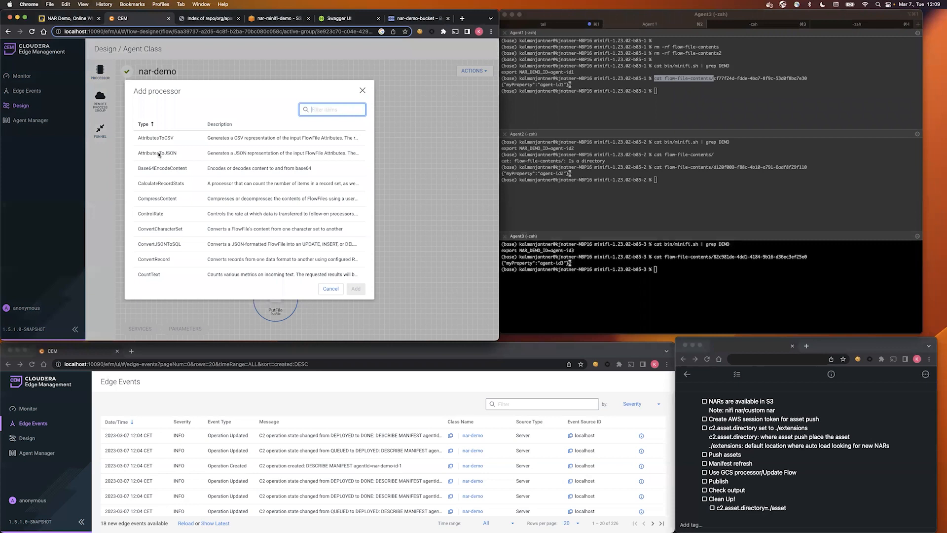
text(G)
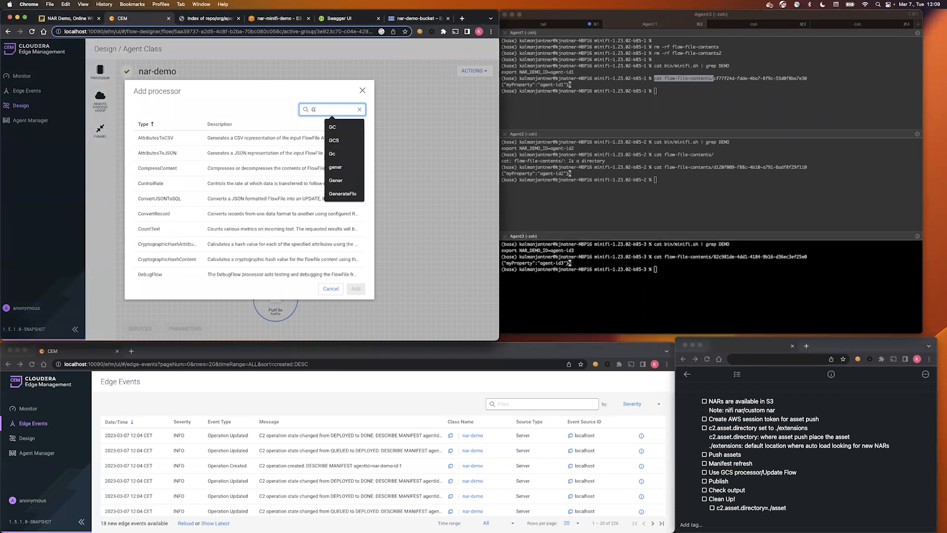
text(oo)
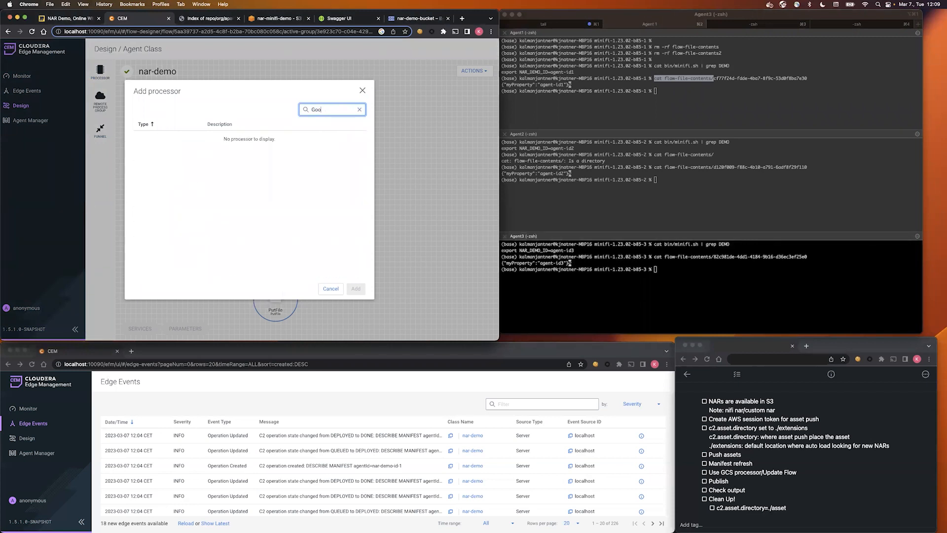
mouse_move(331, 288)
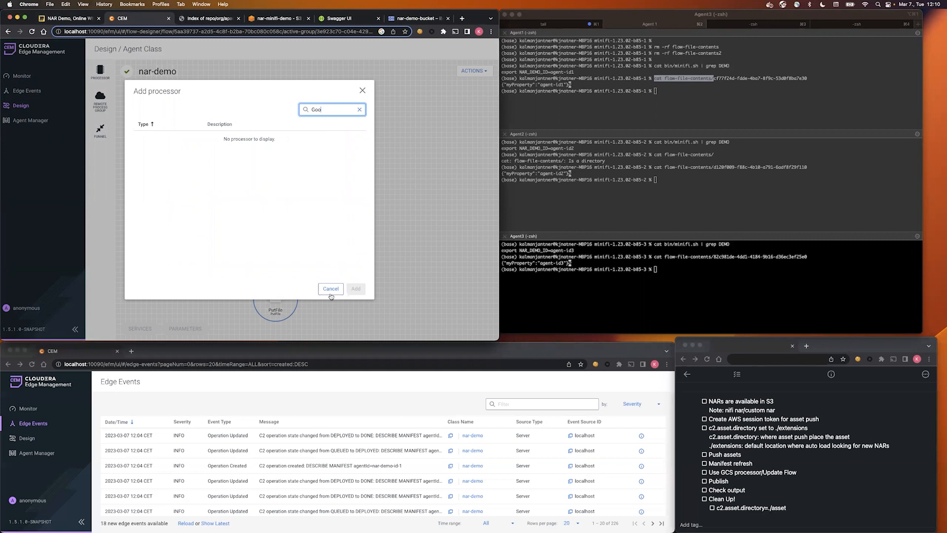
click(330, 288)
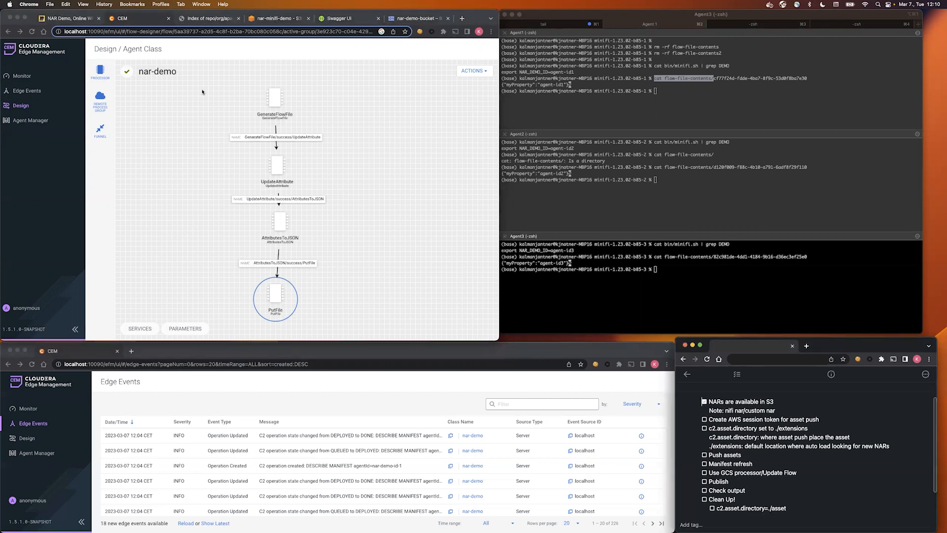
Step: Switch to the nar-minifi-demo bucket's nars/ folder listing the two GCP NAR files
click(208, 18)
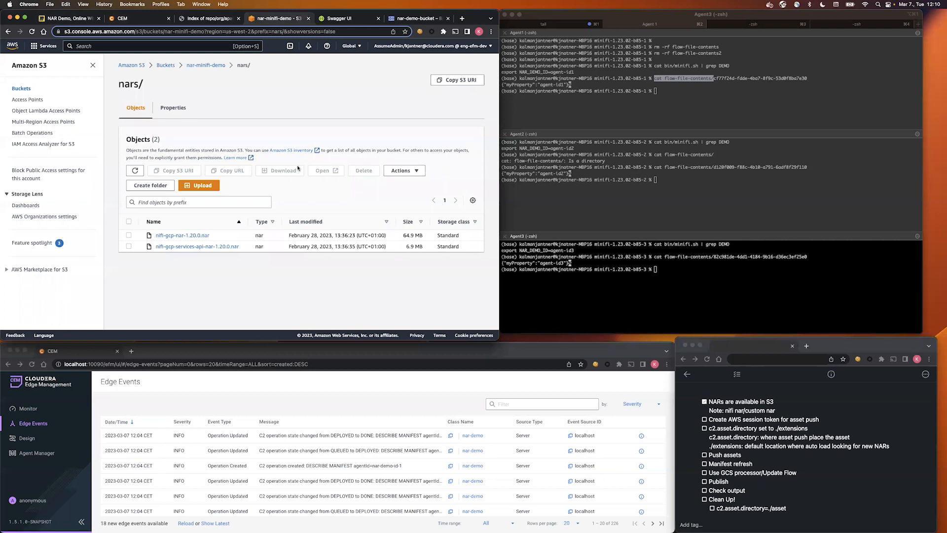
mouse_move(805, 414)
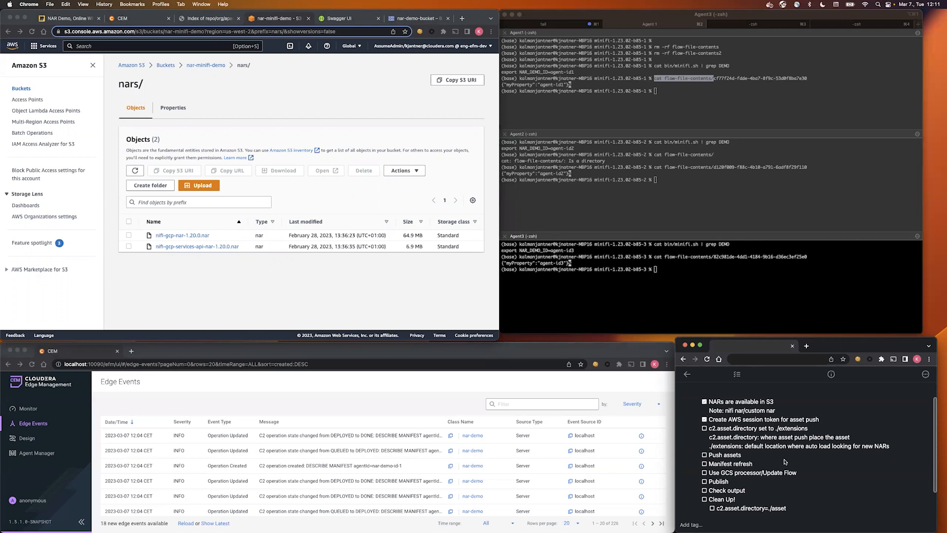
mouse_move(713, 431)
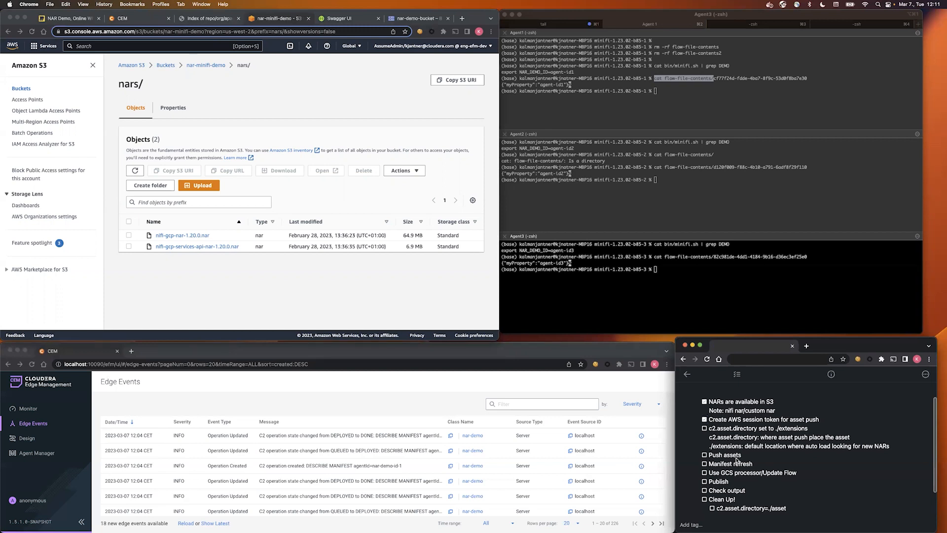
mouse_move(815, 473)
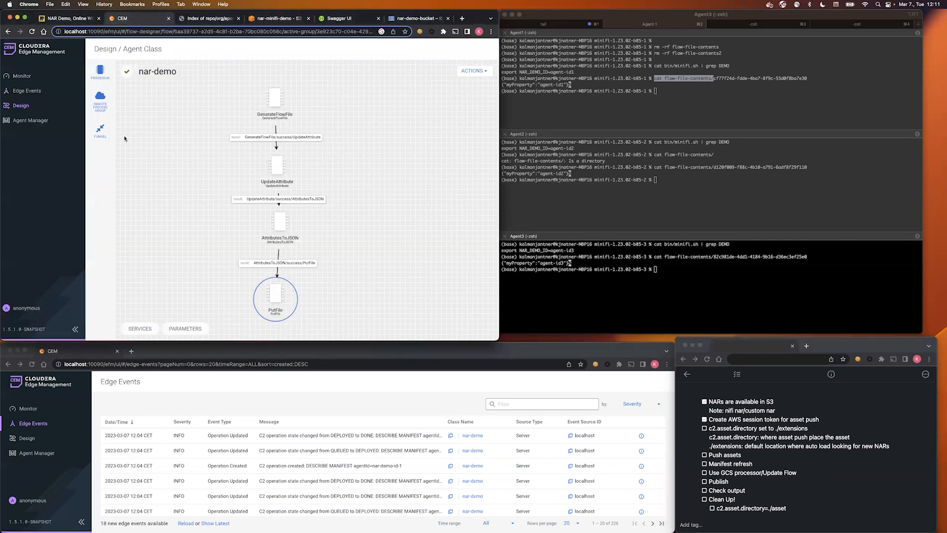
Step: Add c2.asset.directory = ./extensions to the nar-demo agent configuration and apply it
click(22, 75)
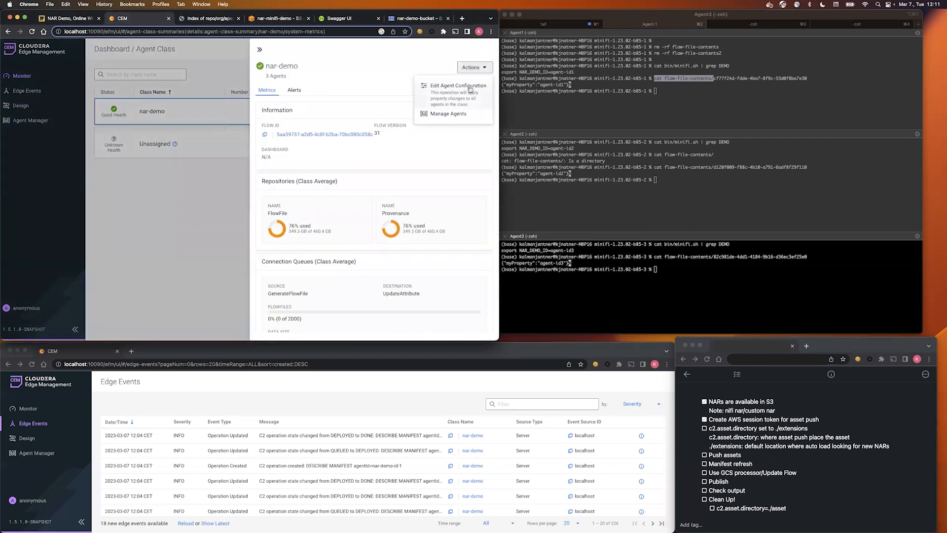
click(454, 86)
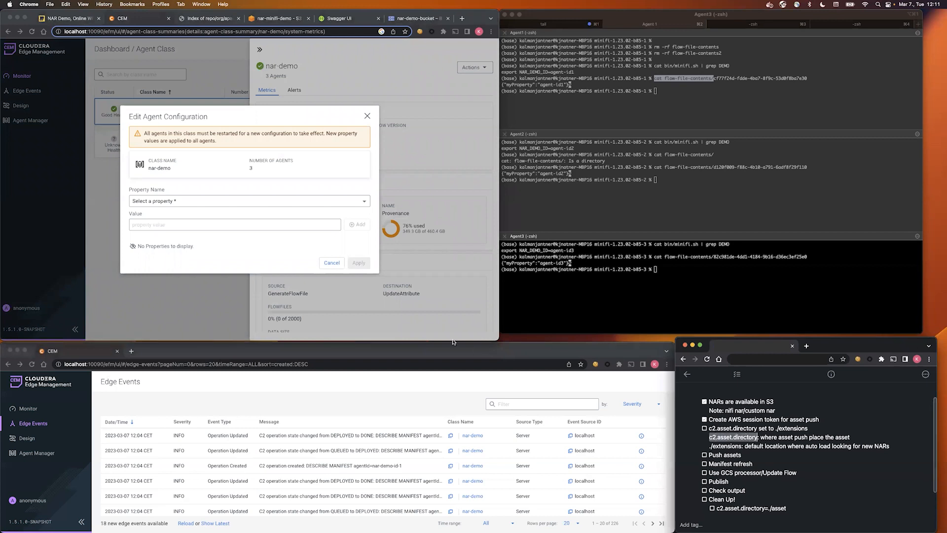
click(248, 201)
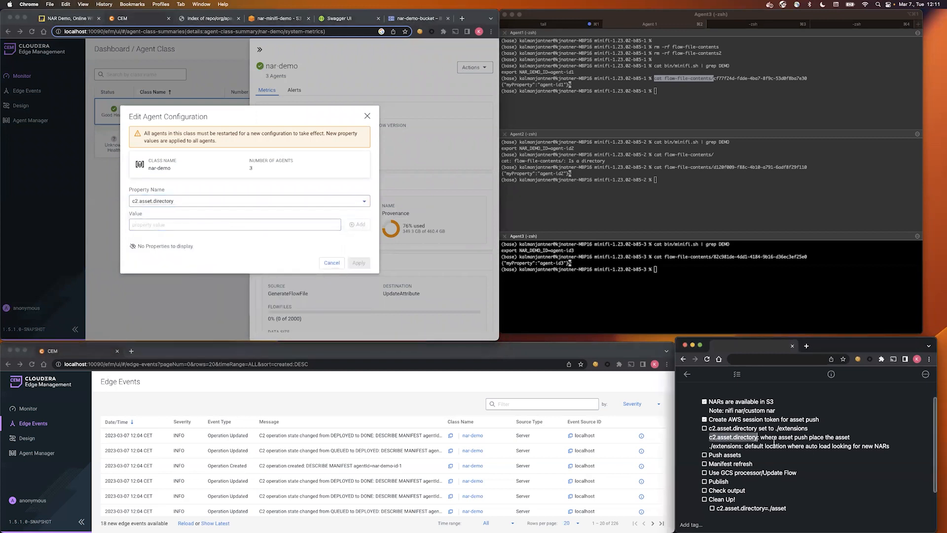
click(234, 224)
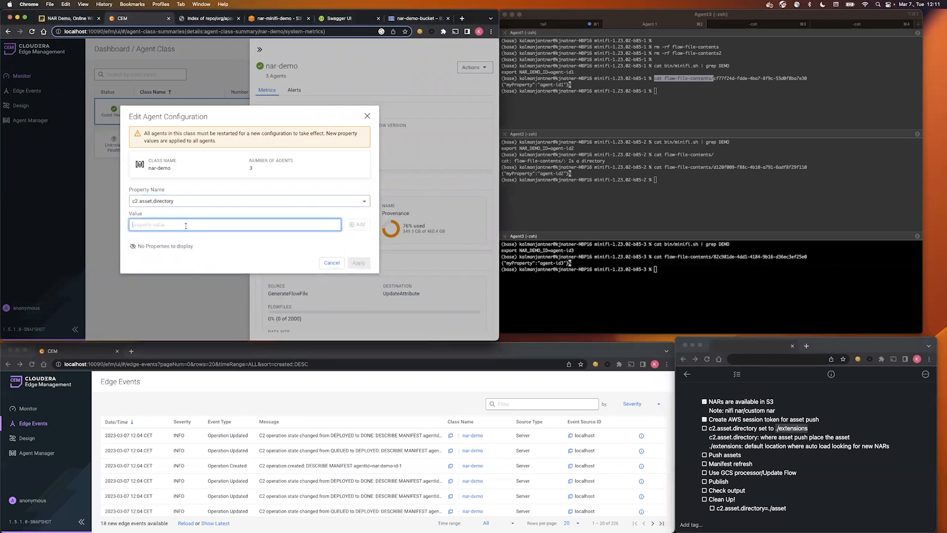
click(357, 223)
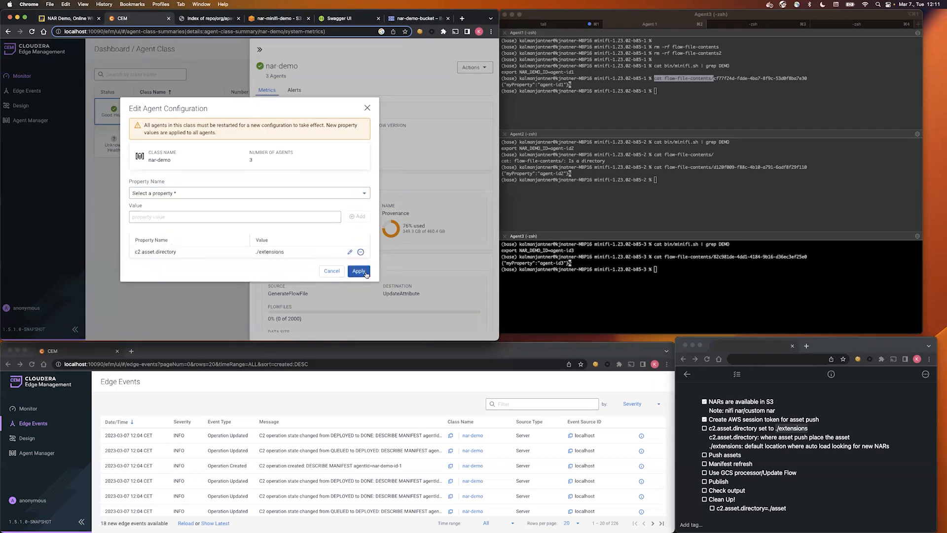
click(357, 271)
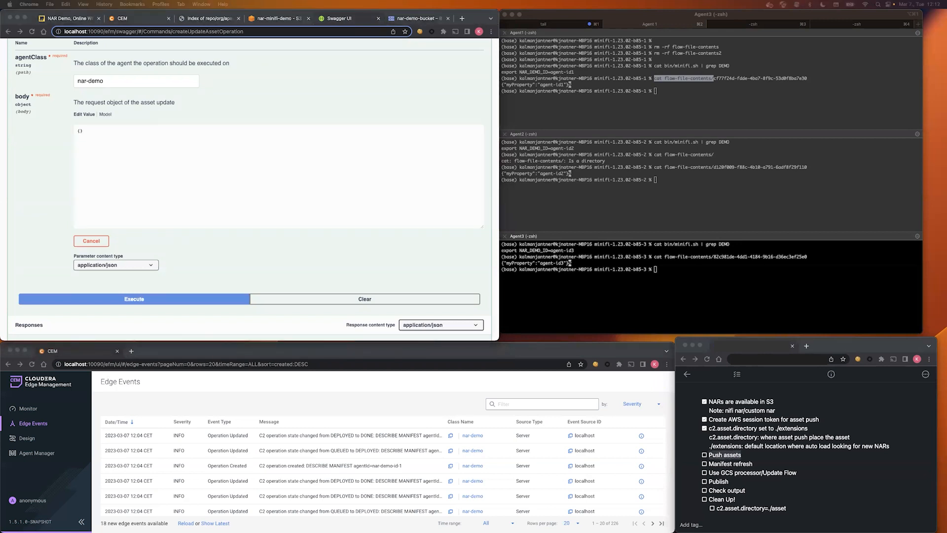
mouse_move(234, 171)
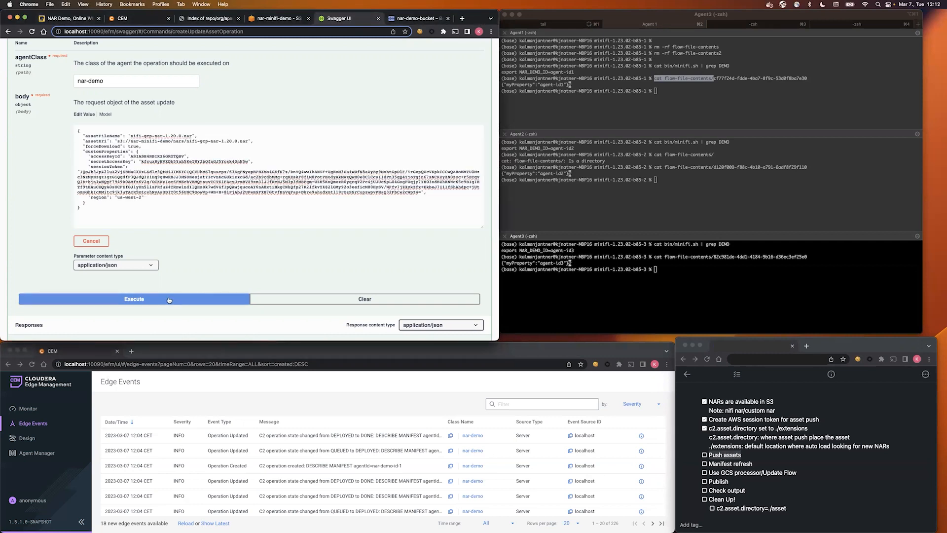
Step: Execute the nar-demo asset update request for nifi-gcp-nar-1.20.0.nar from S3
click(134, 299)
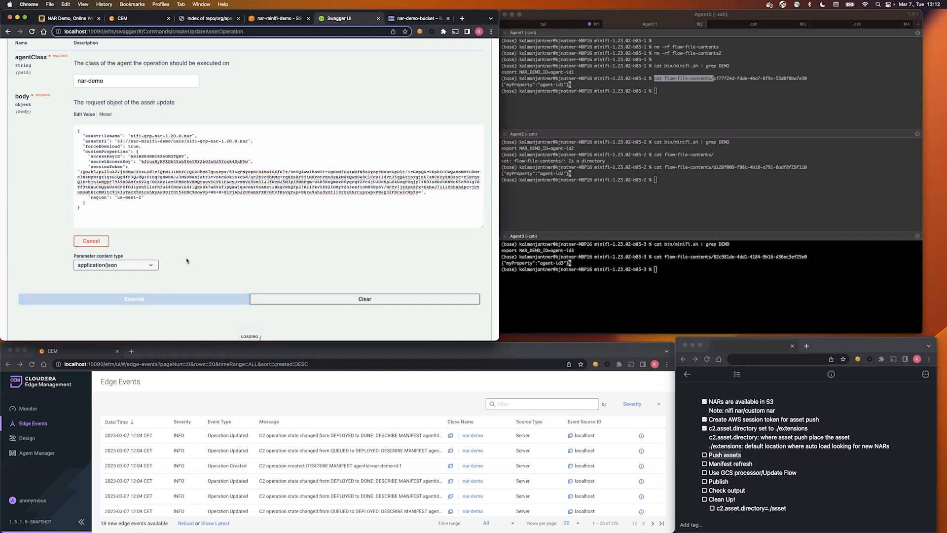
click(102, 135)
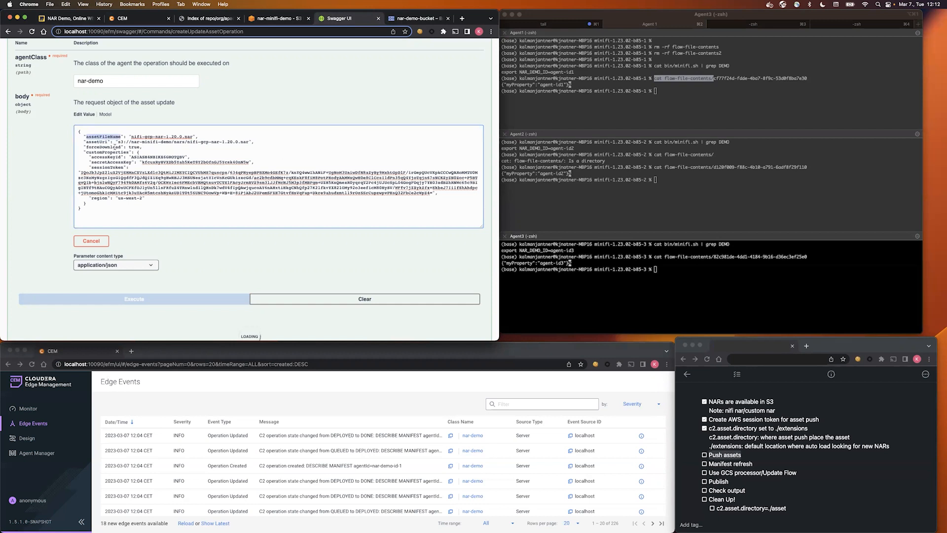
mouse_move(205, 217)
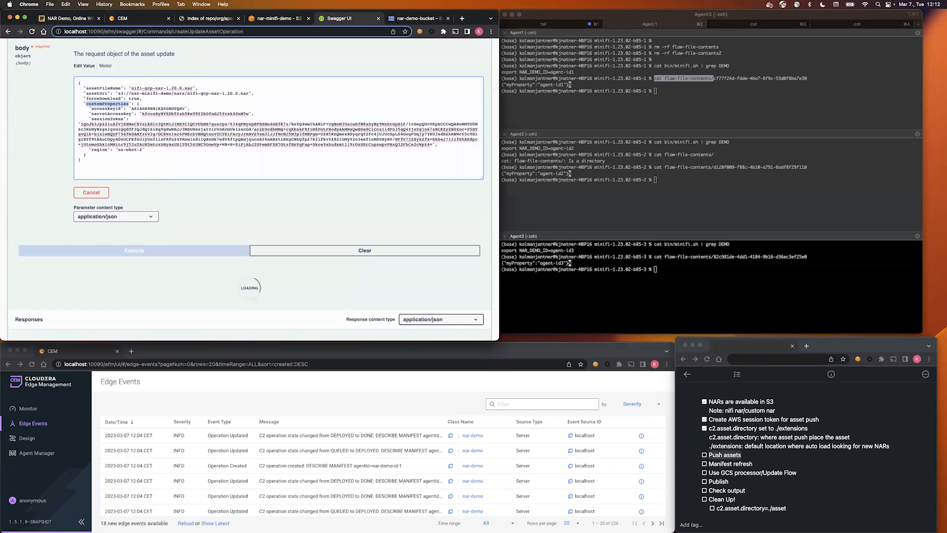
scroll(up, 3)
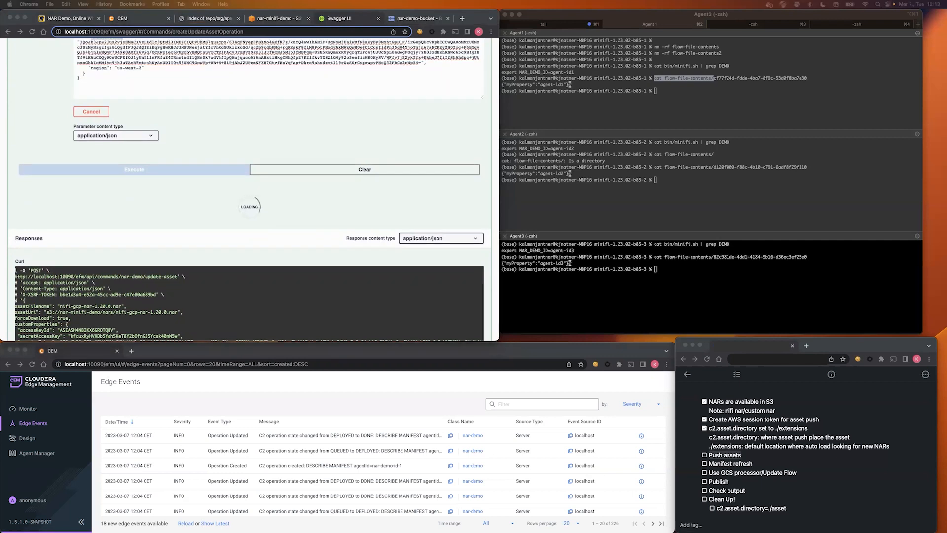
Step: Confirm the 200 response and check the agent log for the auto-loaded NAR
click(133, 169)
text(tail -f logs/minifi-app.log | grep -i nar)
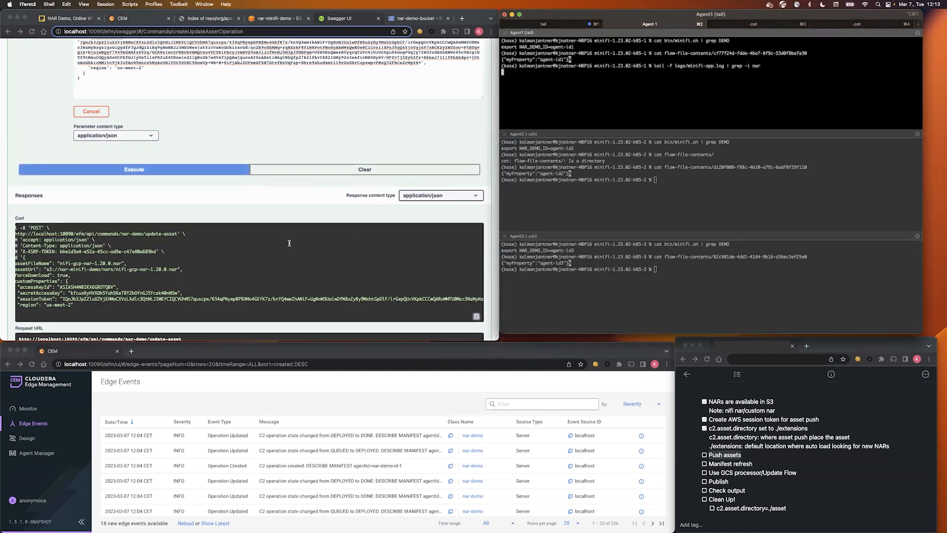
click(133, 170)
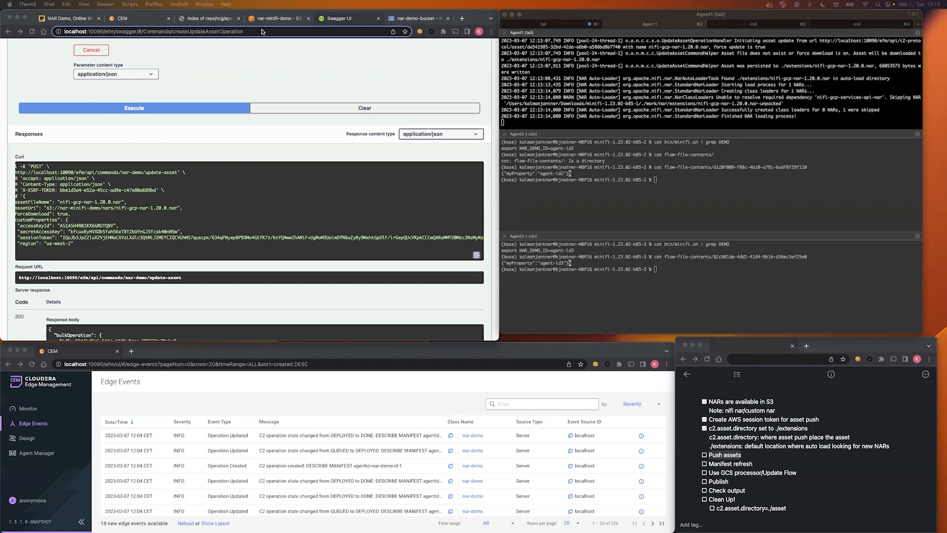
Step: Send a second asset update for nifi-gcp-services-api-nar-1.20.0.nar and verify both NARs loaded
scroll(up, 3)
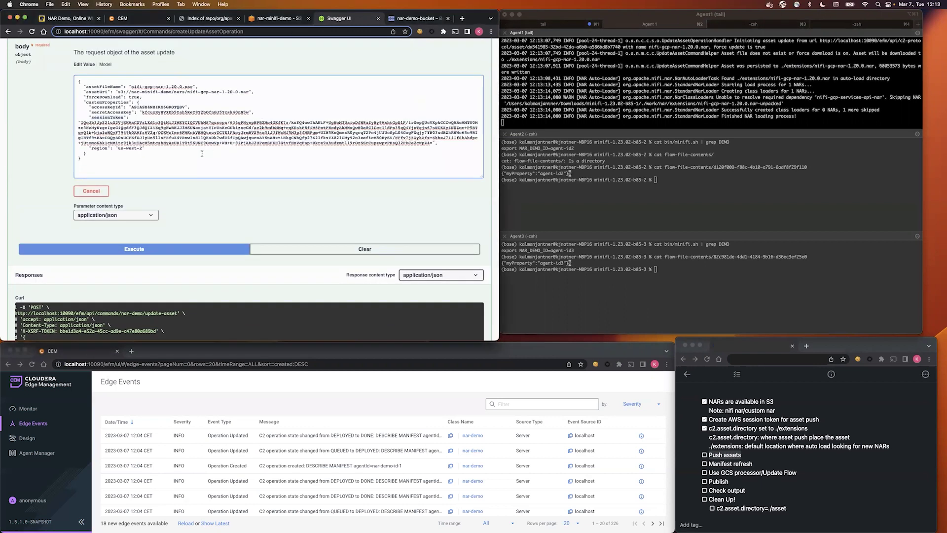
click(133, 248)
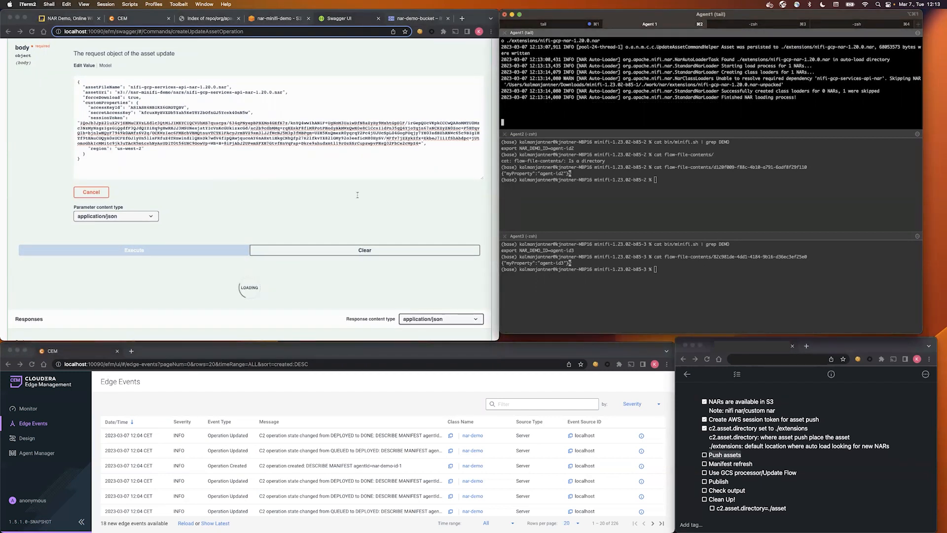
click(134, 249)
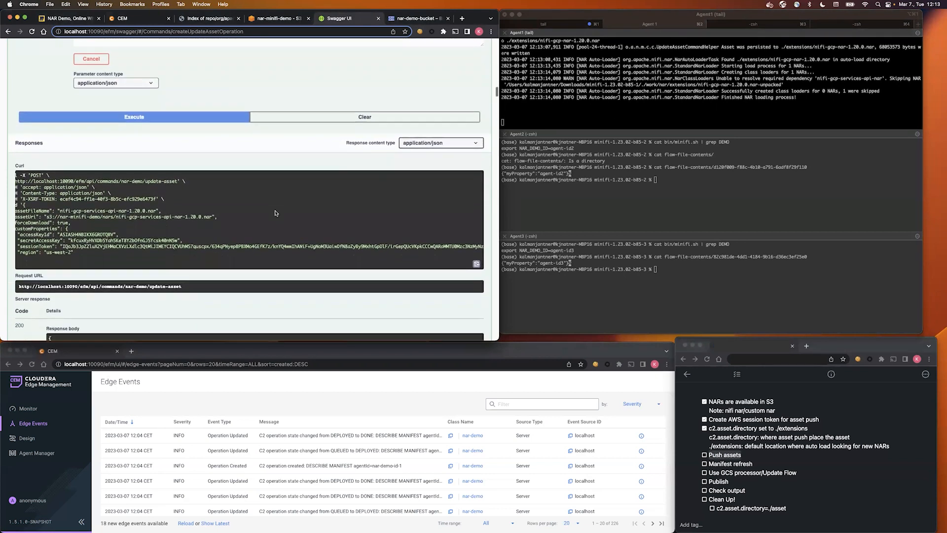
click(134, 80)
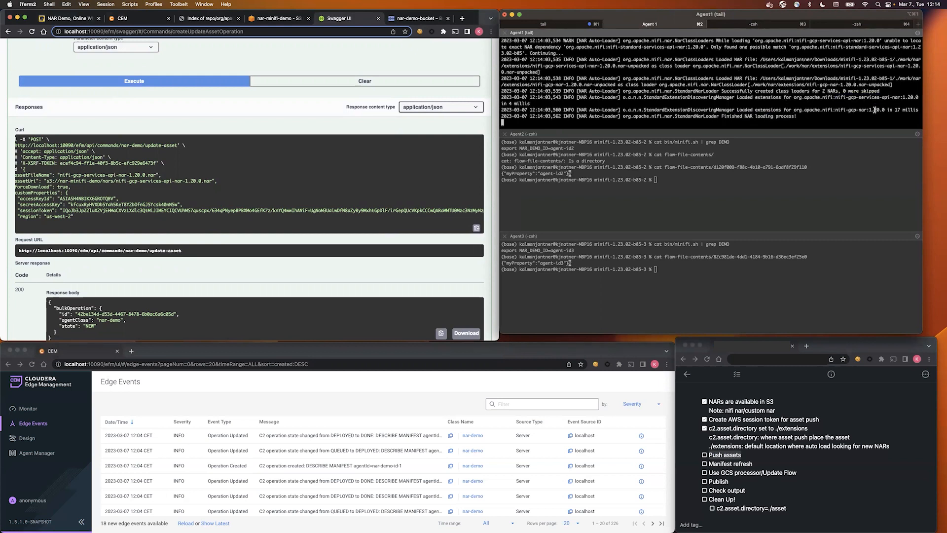
double_click(875, 109)
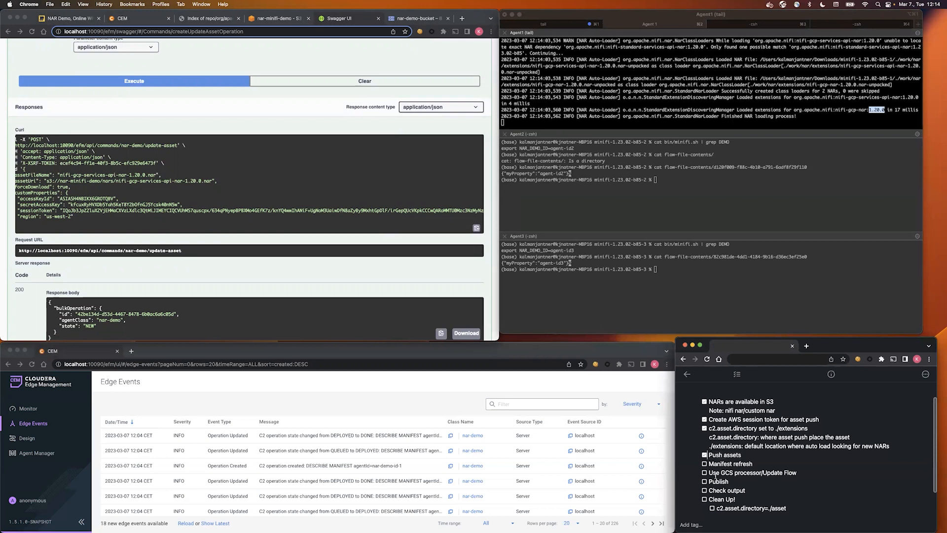
click(704, 463)
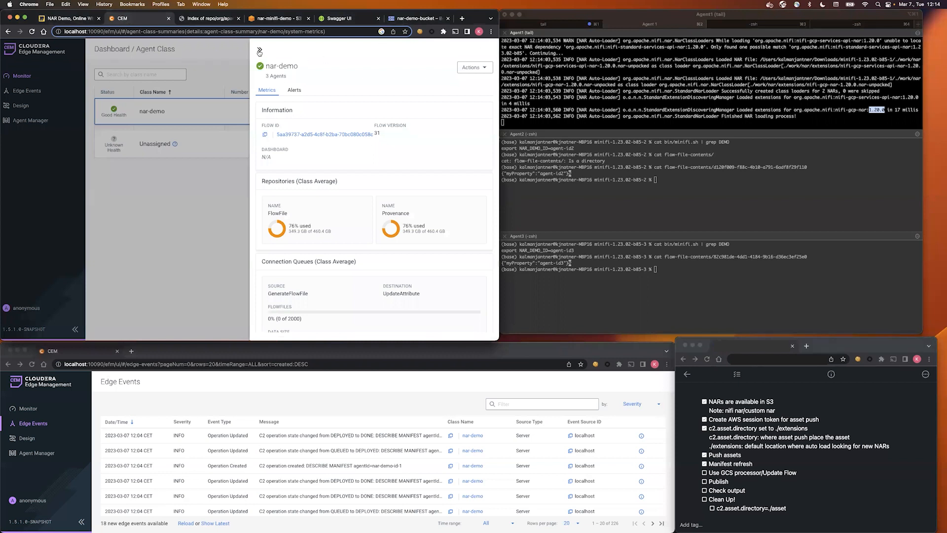
Step: Refresh the nar-demo flow manifest via Actions > Refresh Manifest
click(325, 134)
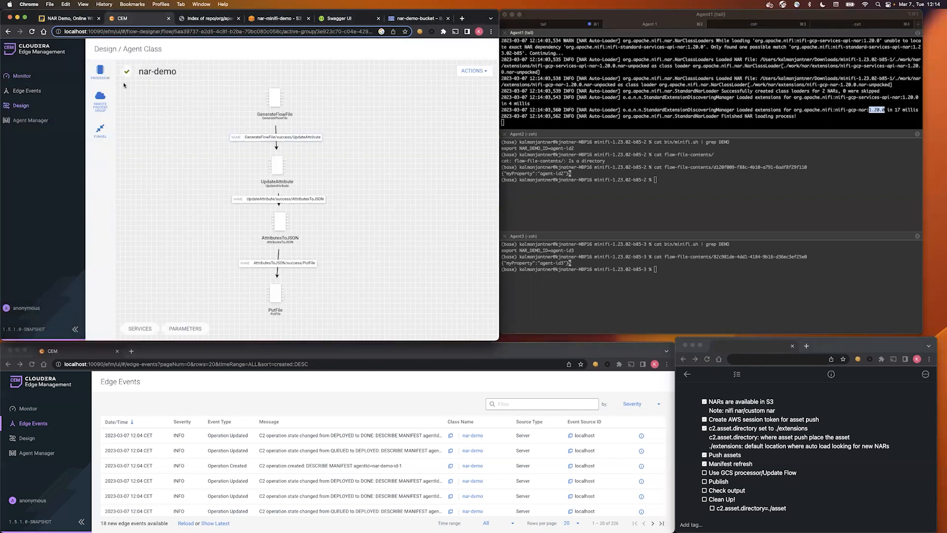
click(473, 70)
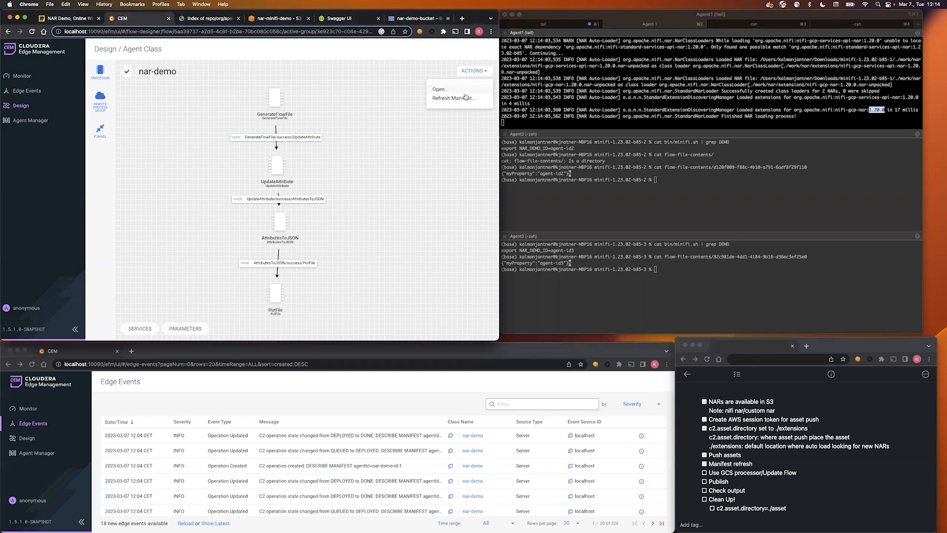
click(453, 98)
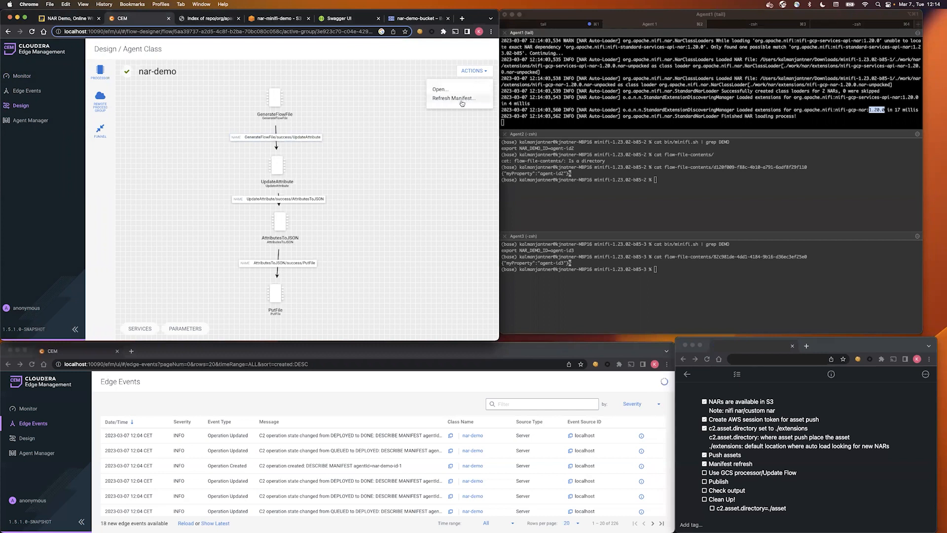
click(452, 97)
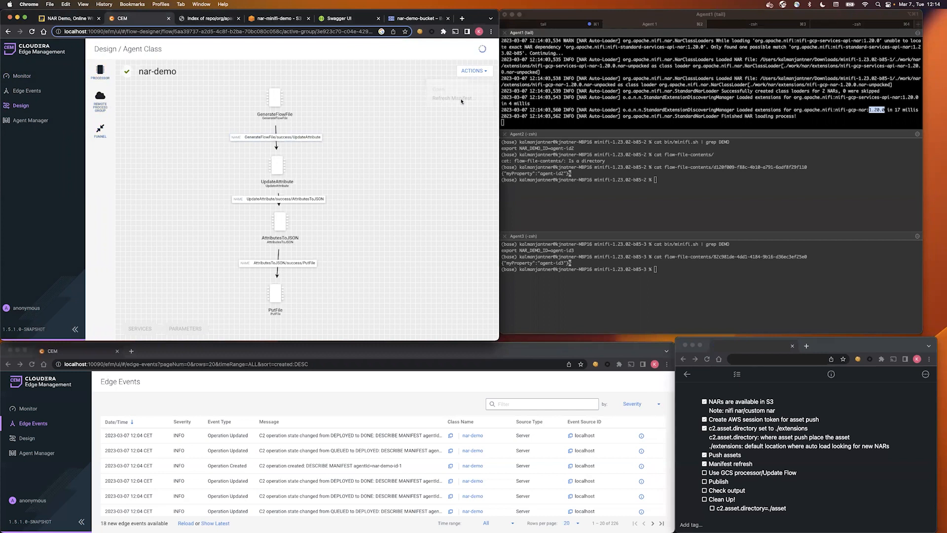
click(452, 98)
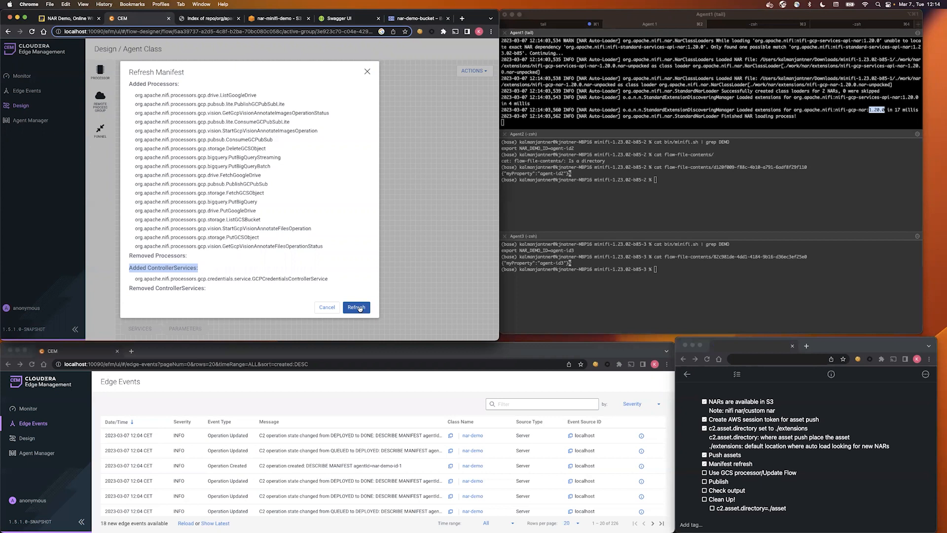
click(356, 307)
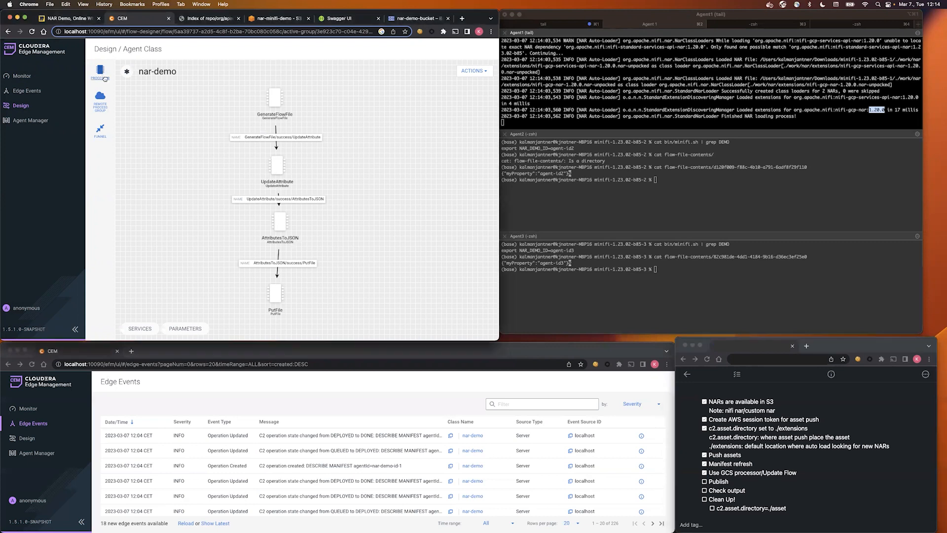
Step: Add PutGCSObject found by searching 'Google', connected from AttributesToJSON's success output
text(G)
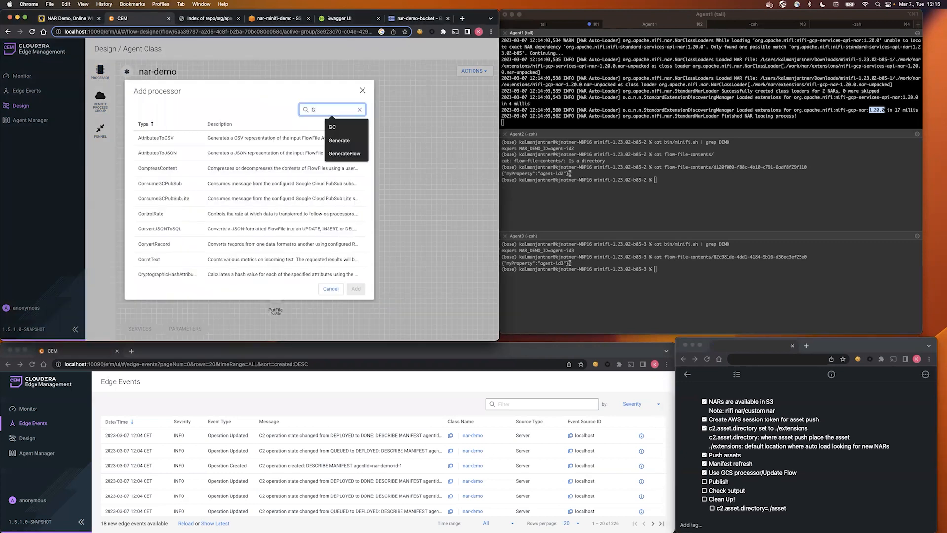
text(oogle)
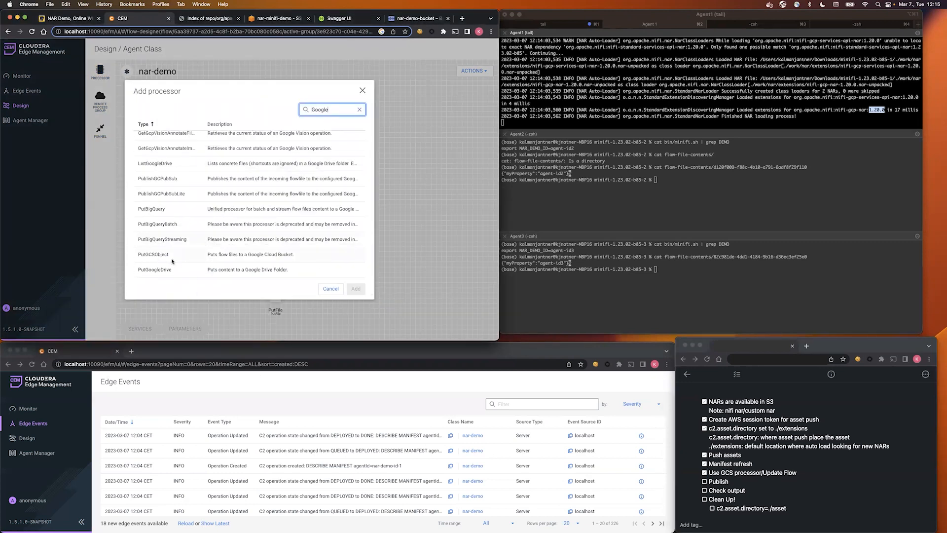
click(355, 288)
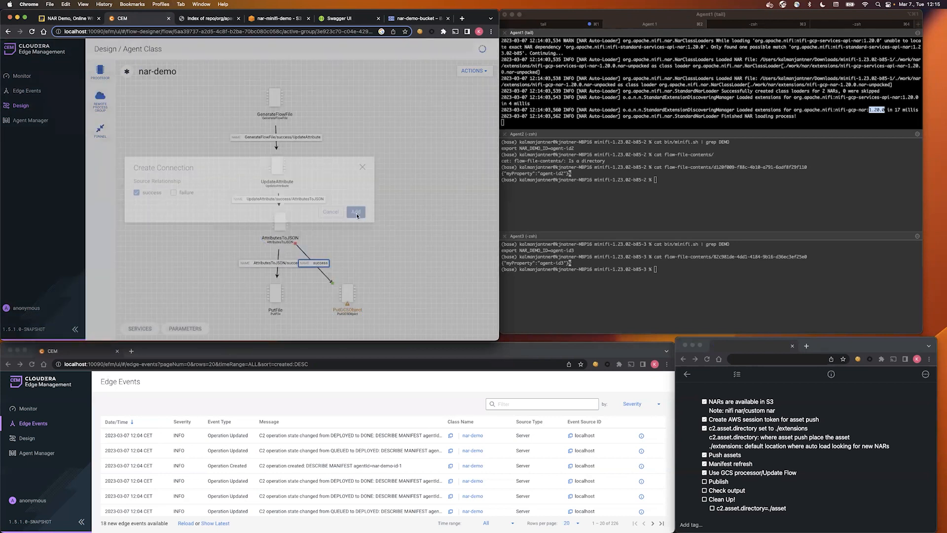
click(356, 212)
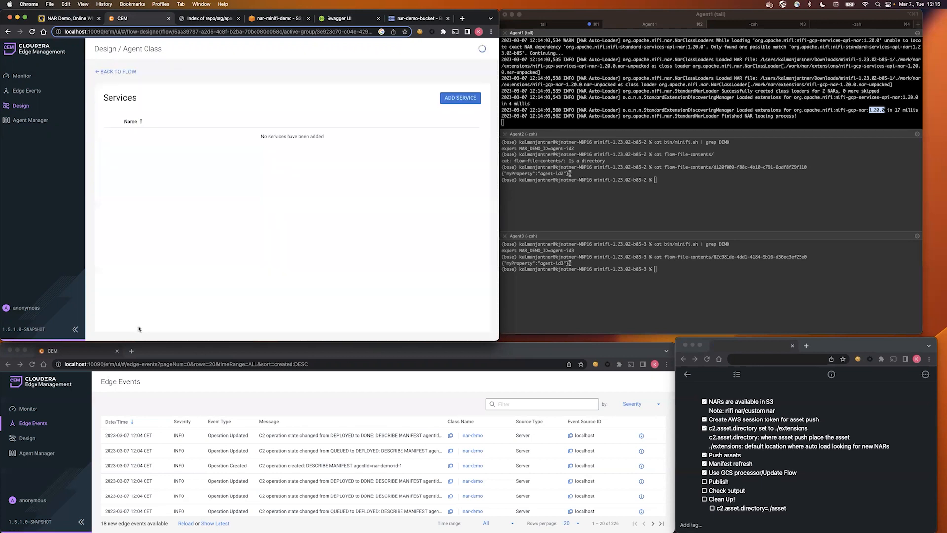
Step: Add and apply a GCPCredentialsControllerService, then return to the nar-demo flow
click(459, 97)
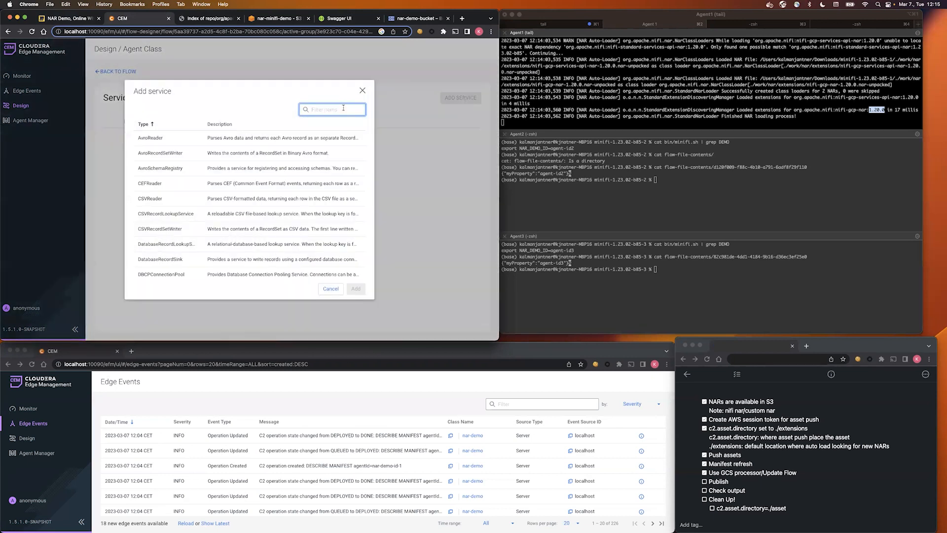
click(355, 289)
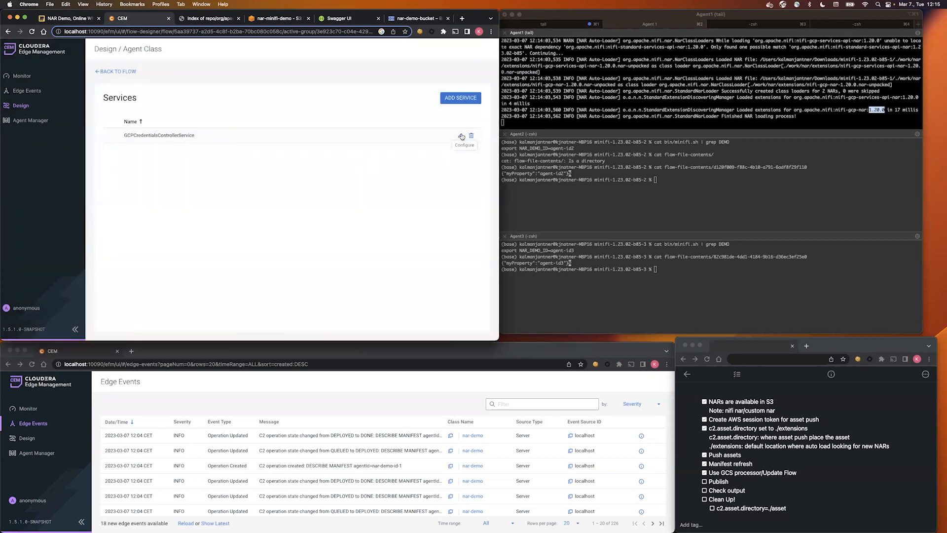
click(461, 134)
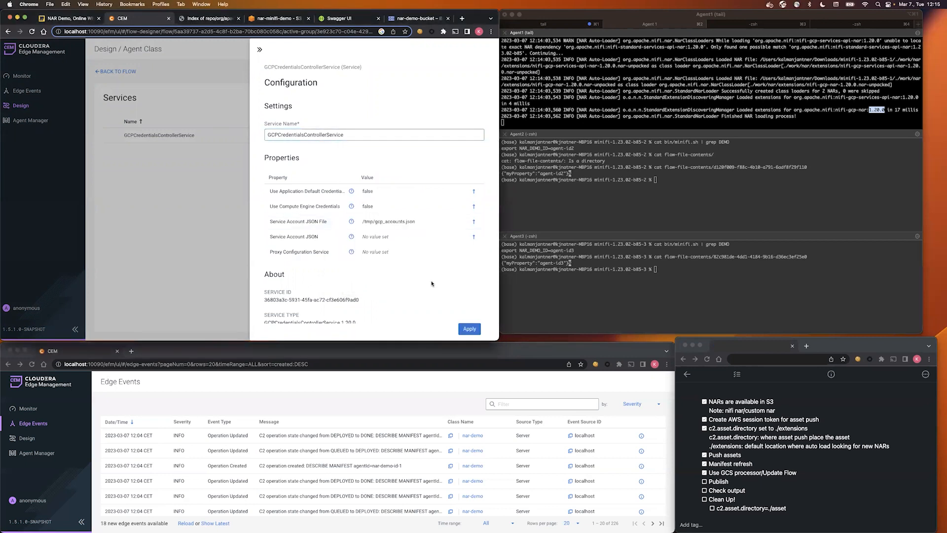
click(469, 329)
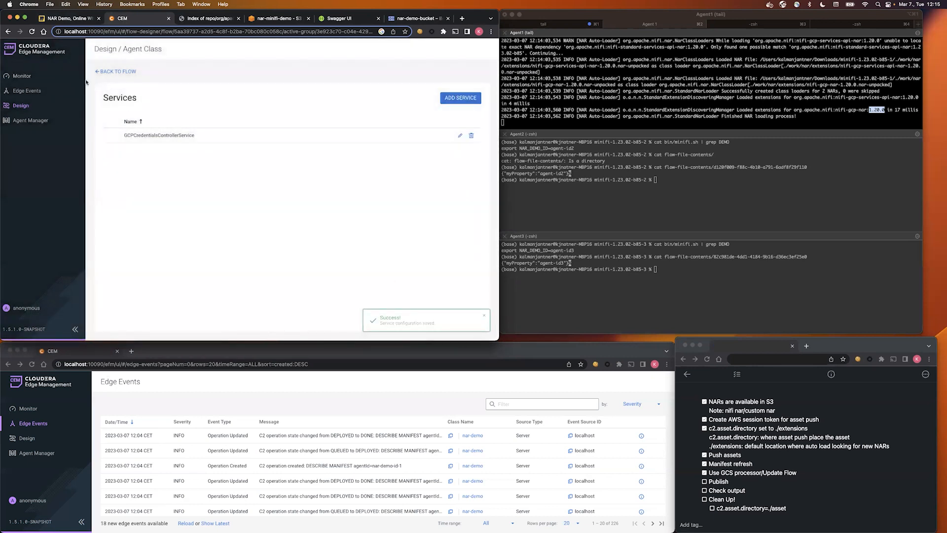
click(115, 71)
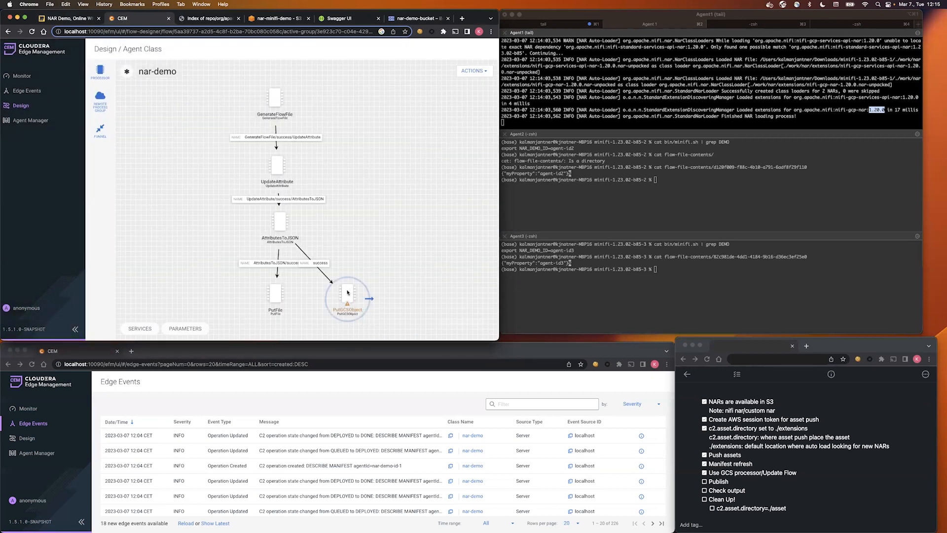
Step: Set PutGCSObject's Bucket to nar-demo-bucket and auto-terminate its success relationship
double_click(347, 299)
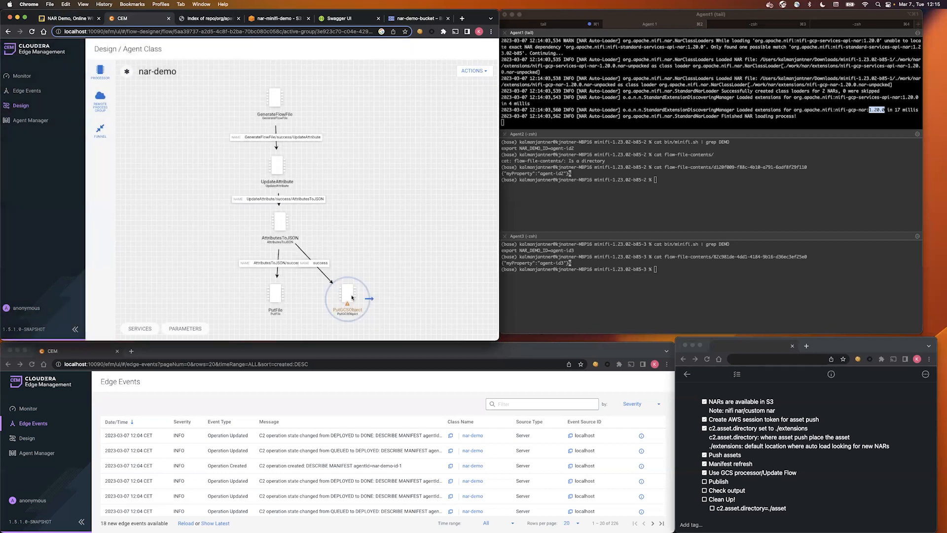
double_click(347, 300)
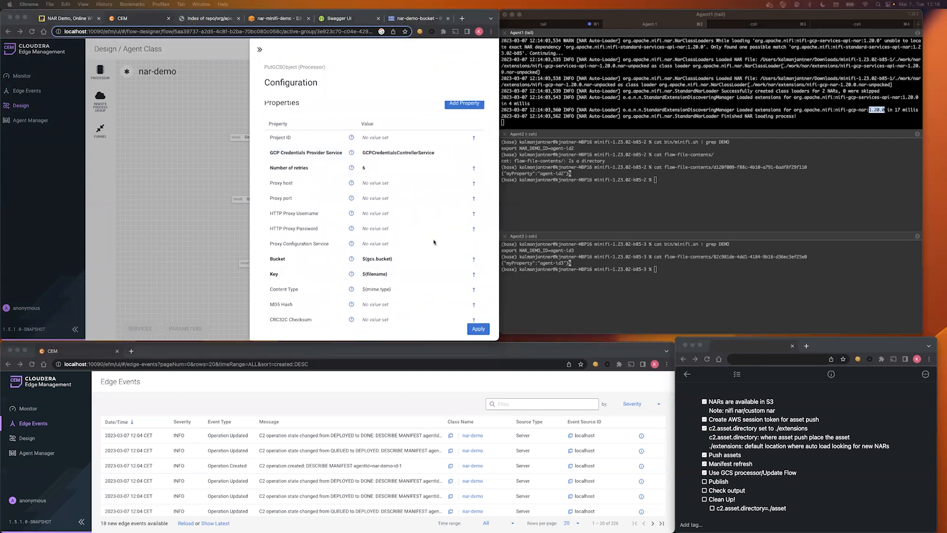
click(392, 258)
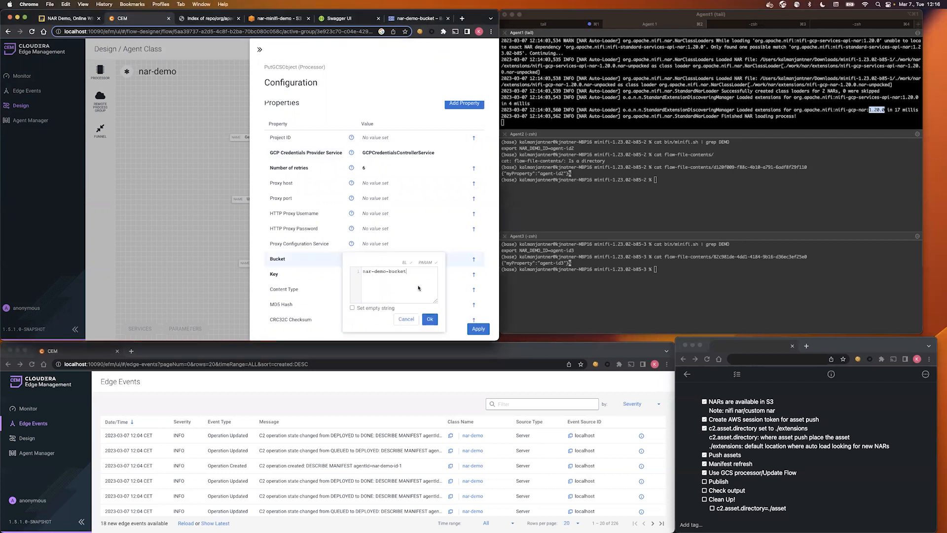
click(430, 319)
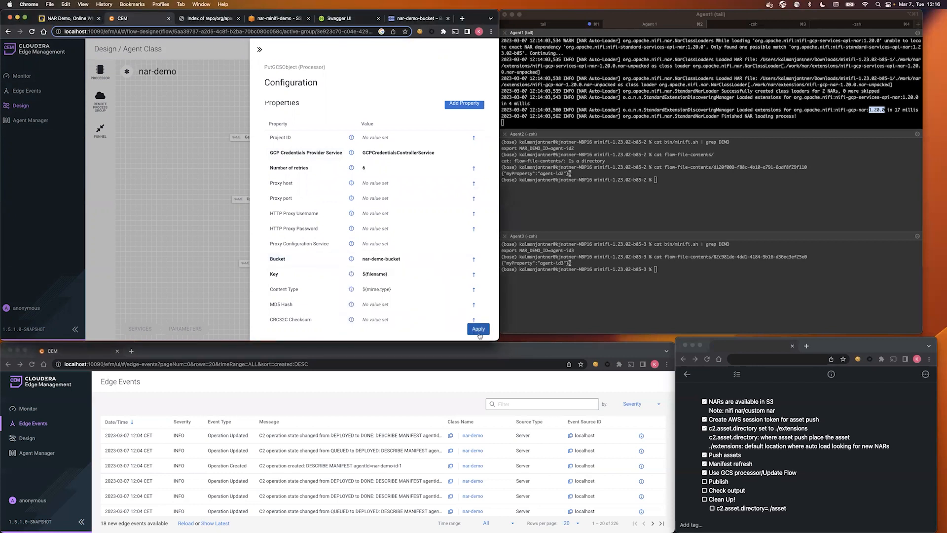
click(478, 329)
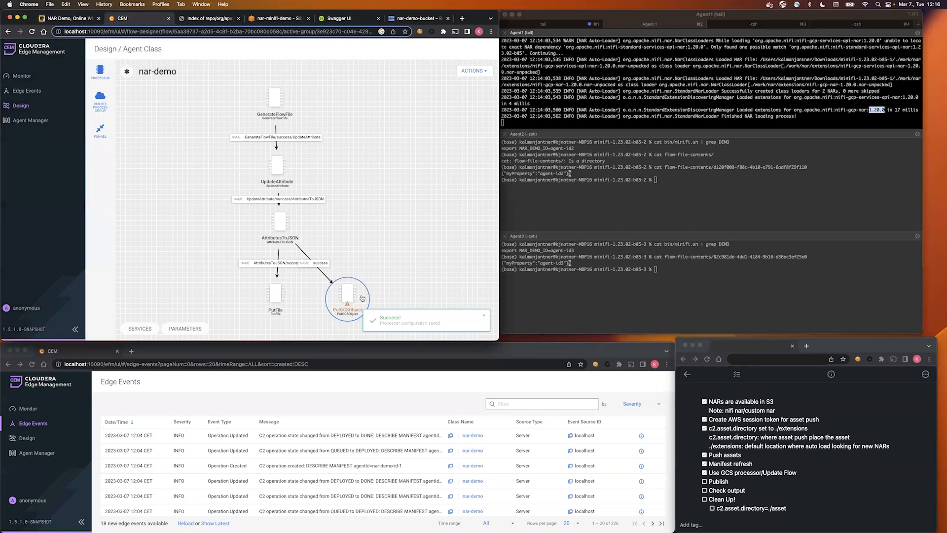
double_click(347, 296)
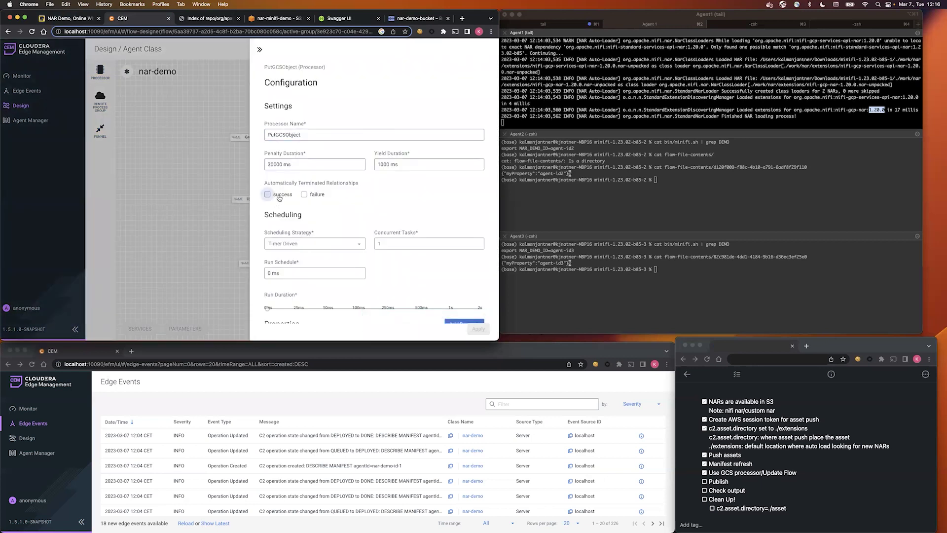
click(477, 328)
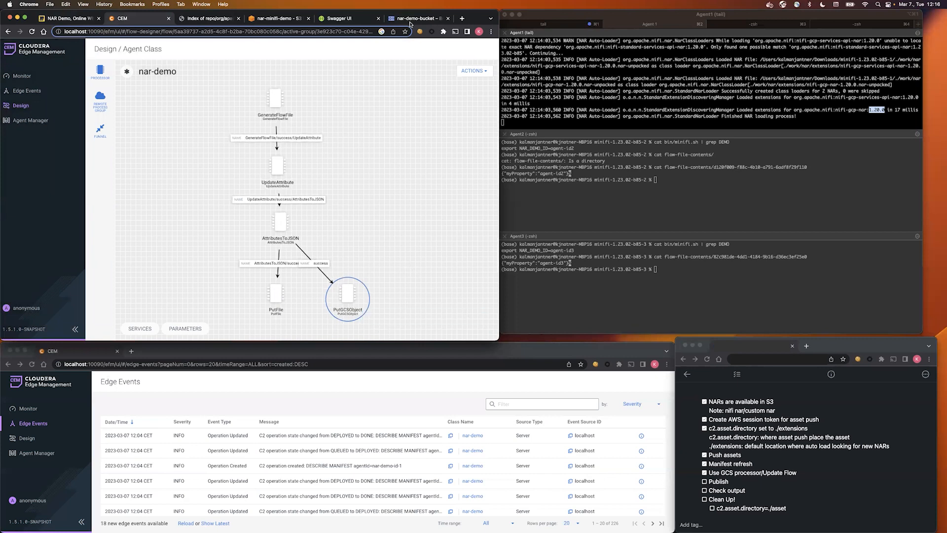
mouse_move(414, 18)
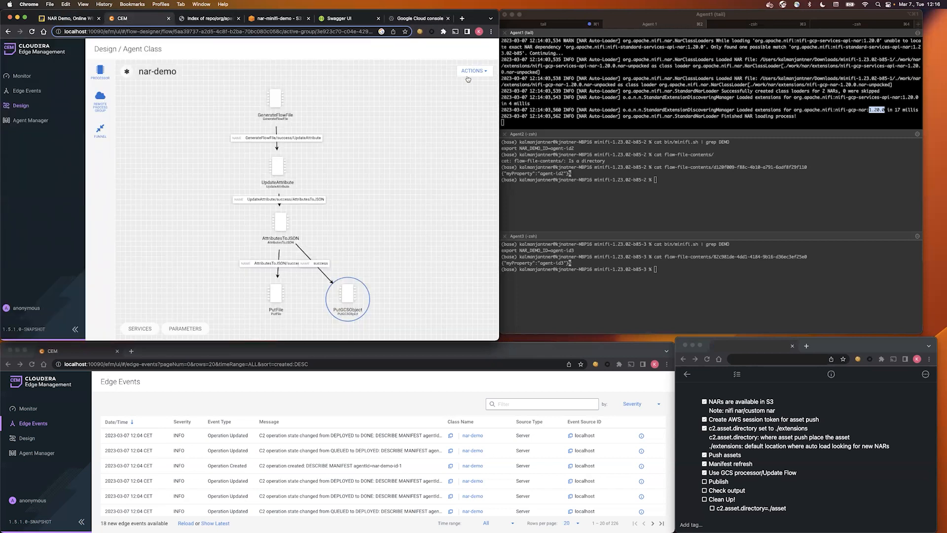
Step: Publish nar-demo via Actions > Publish, then reload Edge Events to see configuration updates
click(474, 71)
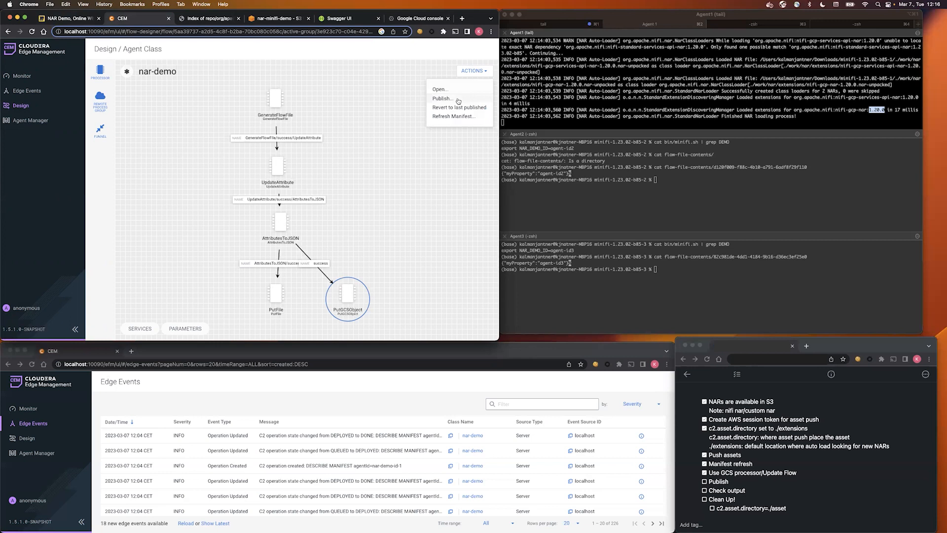
click(443, 98)
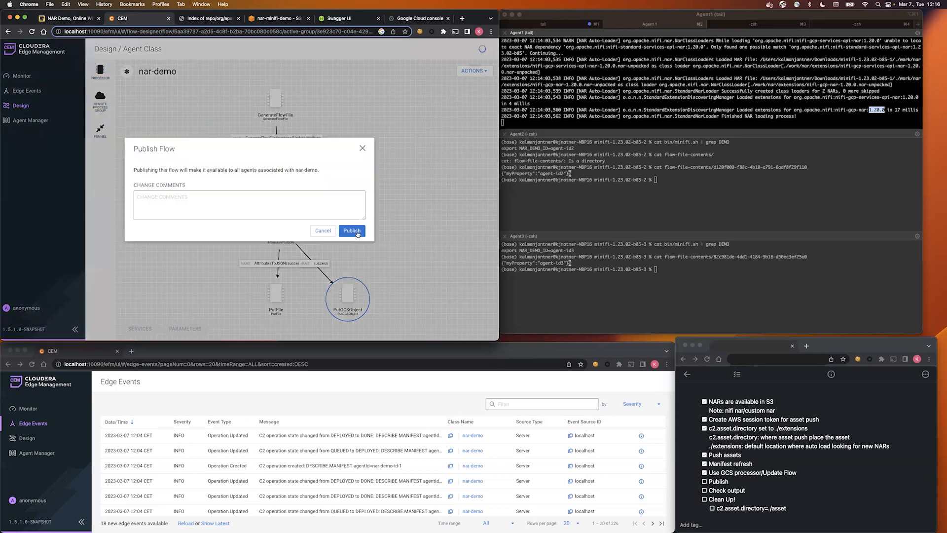
click(351, 230)
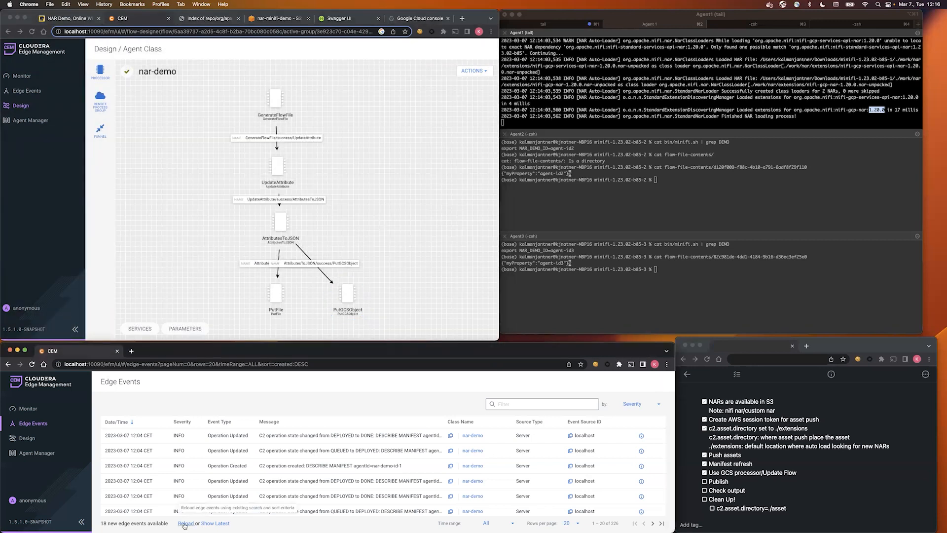
click(185, 523)
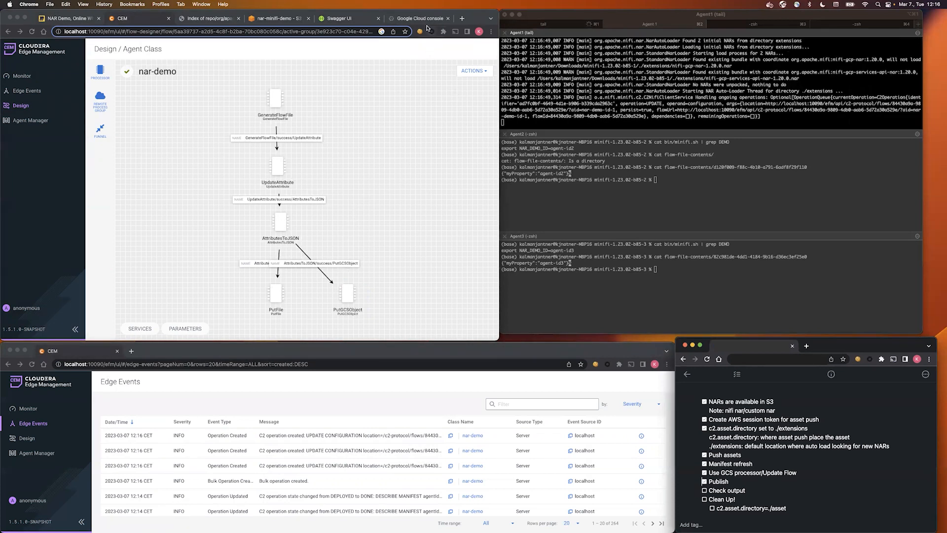
click(416, 19)
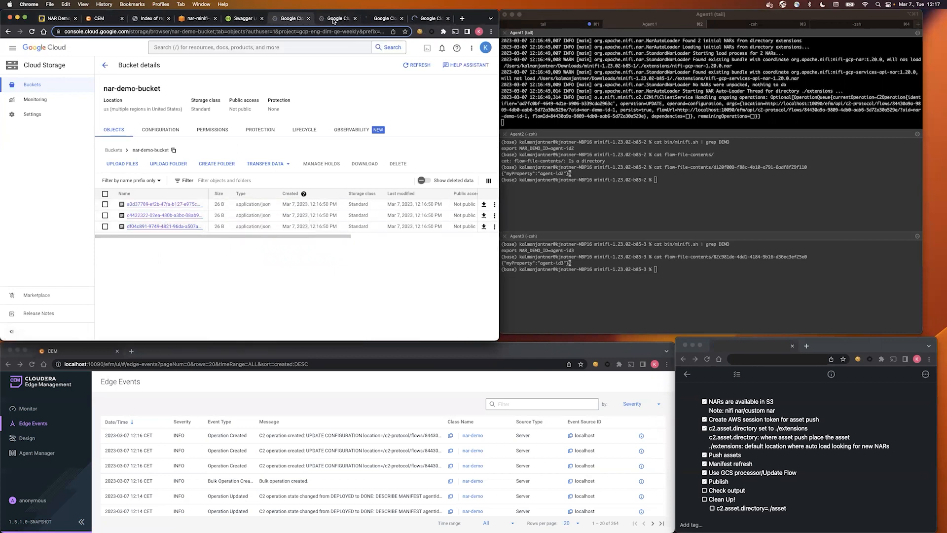
Step: Open an uploaded nar-demo-bucket JSON object showing {"myProperty":"agent-id1"}
click(347, 18)
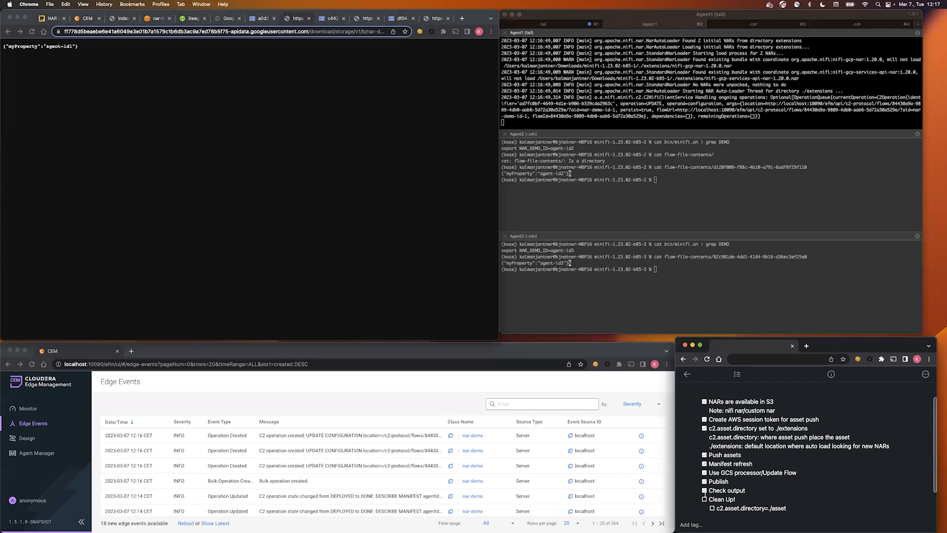
mouse_move(410, 190)
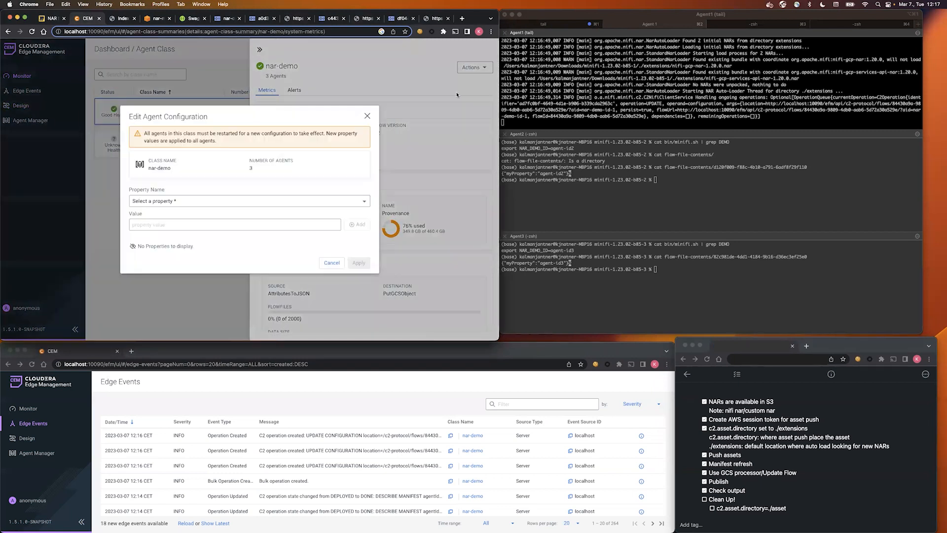
mouse_move(312, 190)
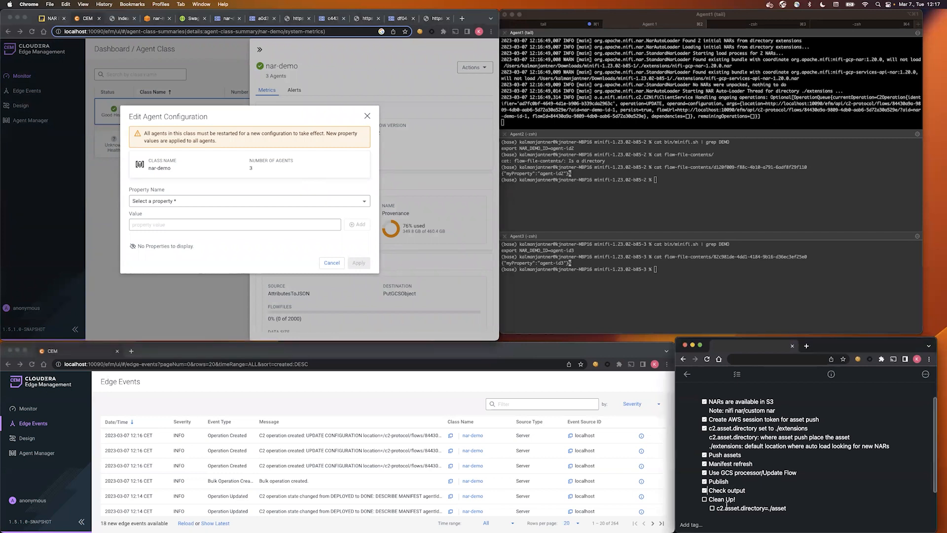
Step: Pick the c2.asset.directory property and copy ./asset from the notes for its value
scroll(down, 3)
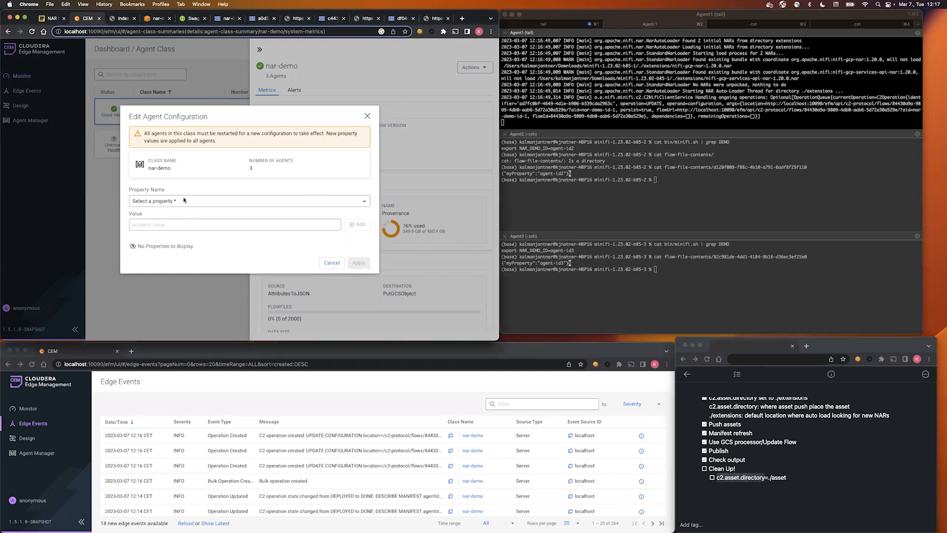
click(245, 201)
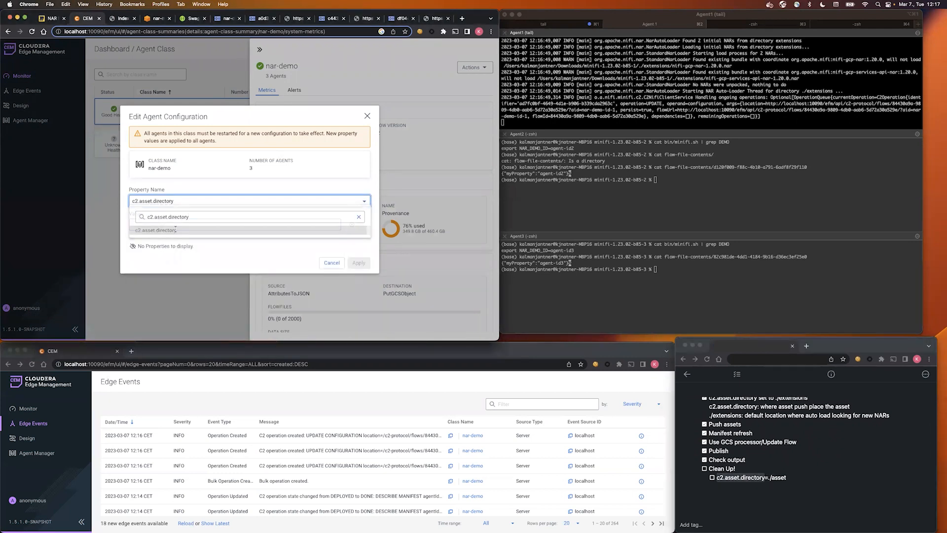
click(156, 230)
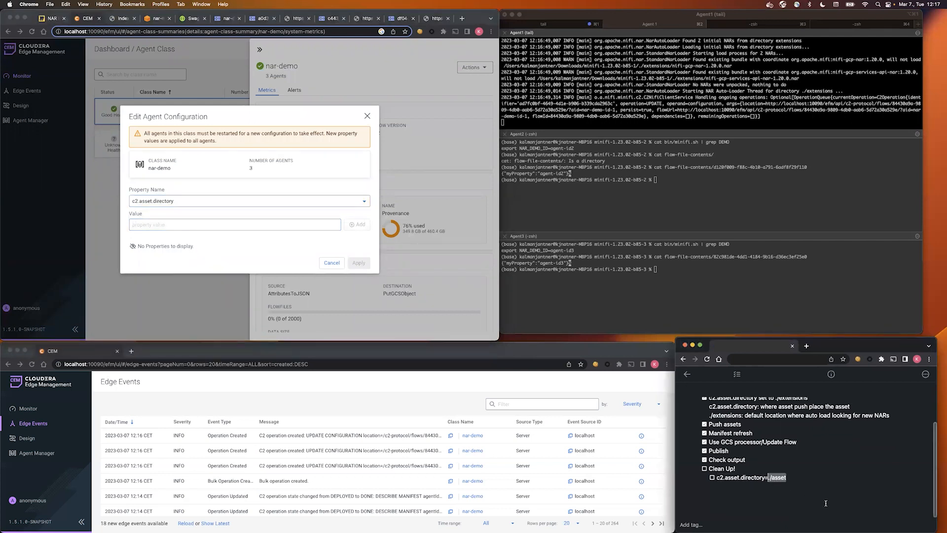
click(235, 224)
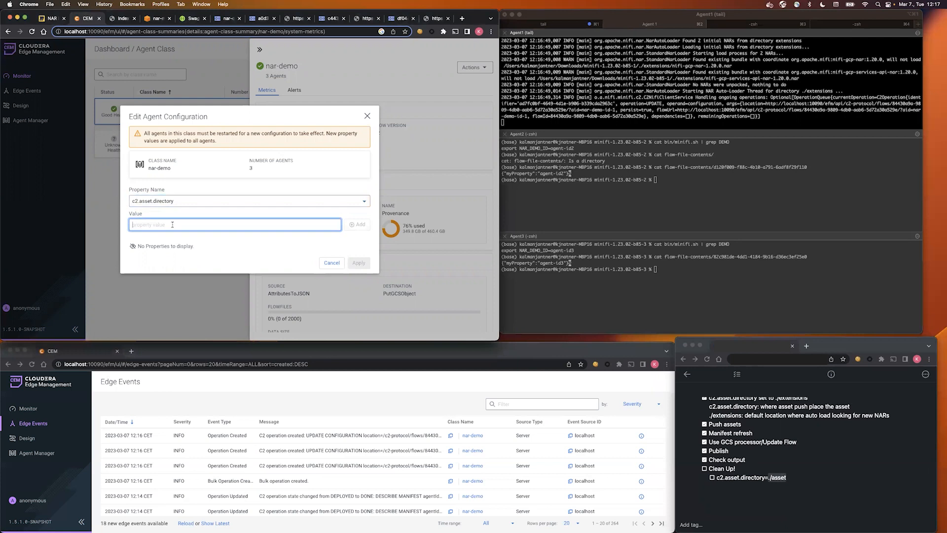
click(331, 263)
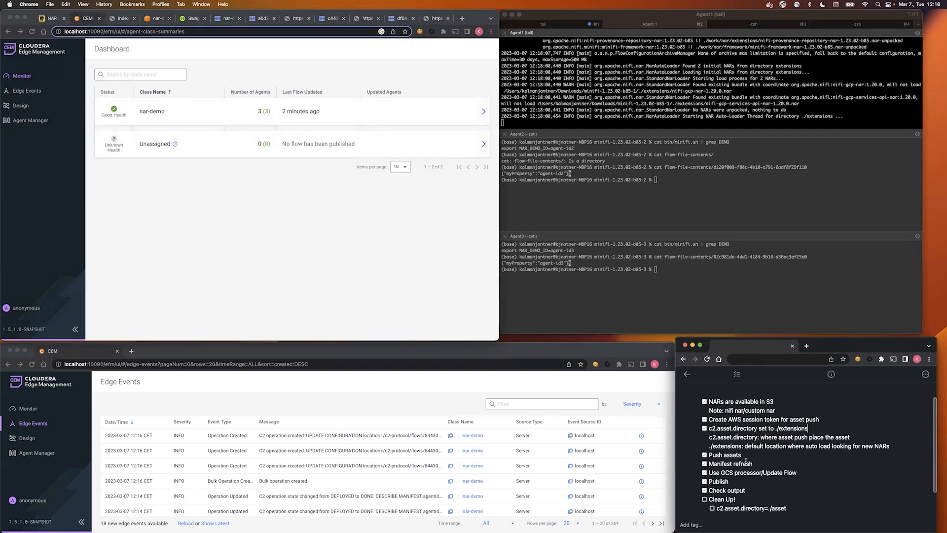
mouse_move(747, 457)
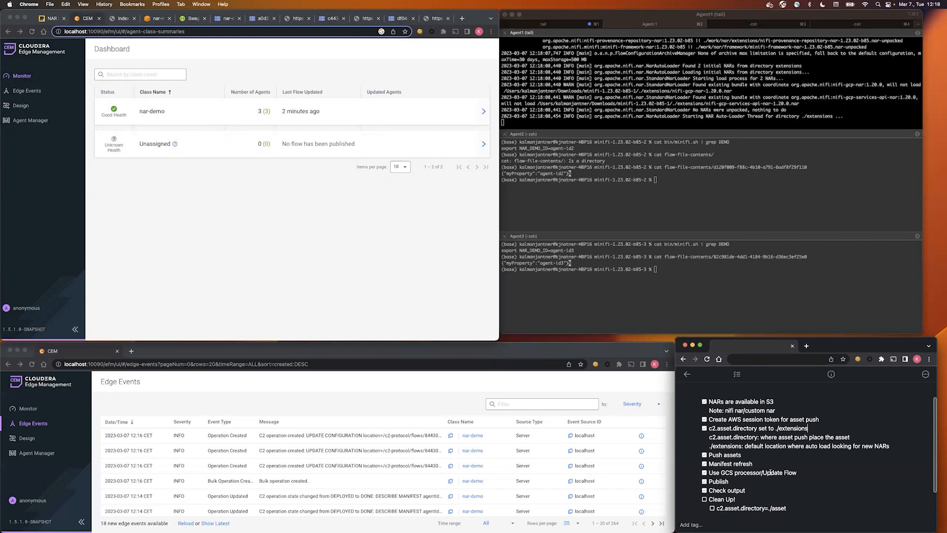